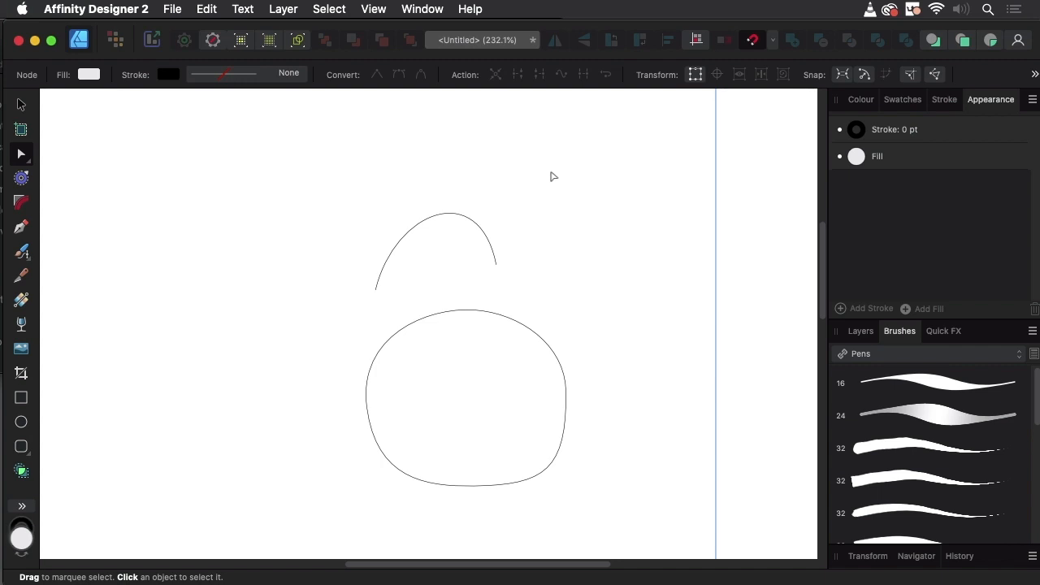
pyautogui.moveTo(477, 183)
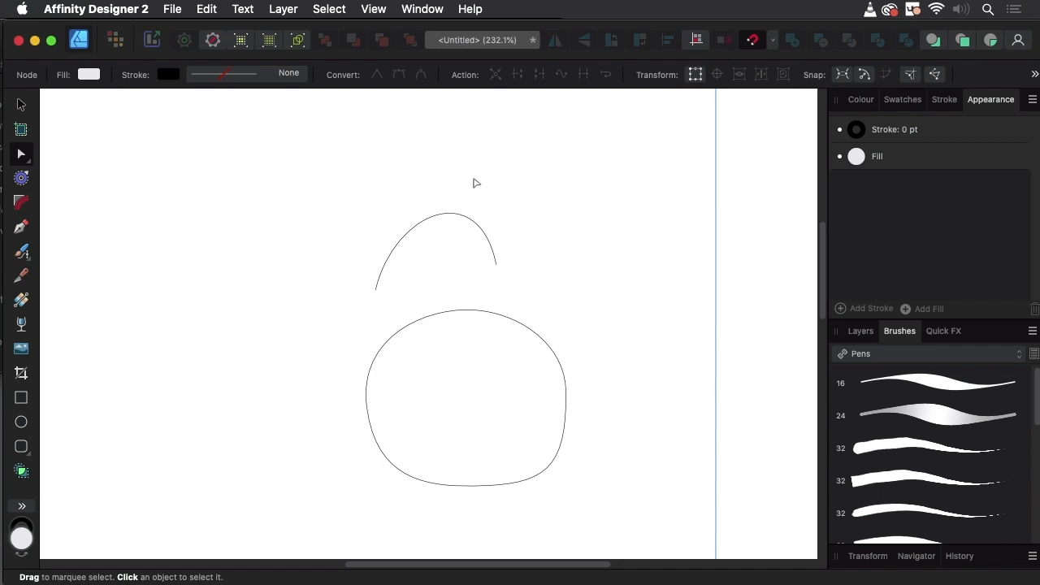
pyautogui.moveTo(329, 177)
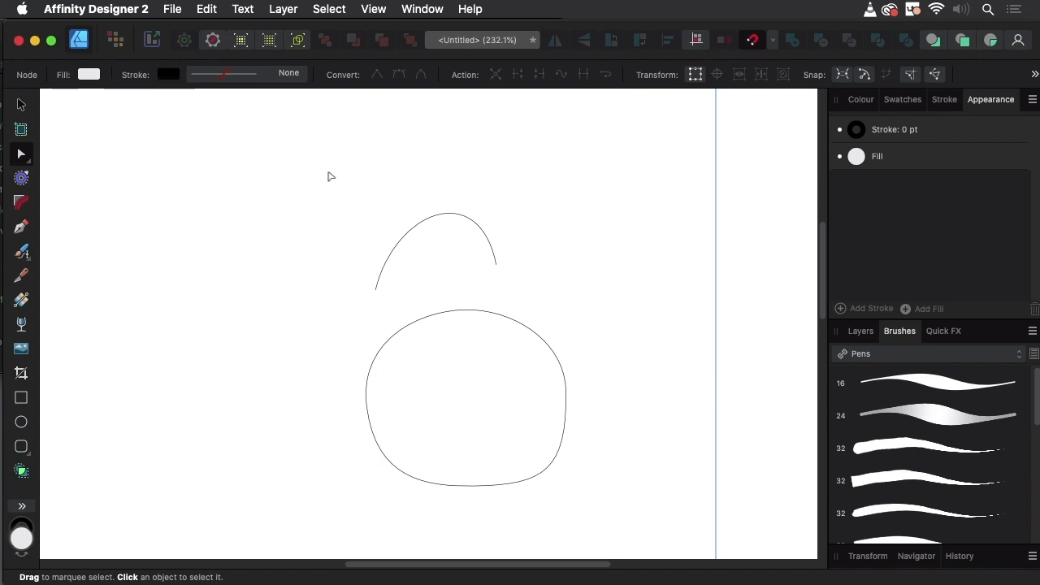
pyautogui.moveTo(344, 195)
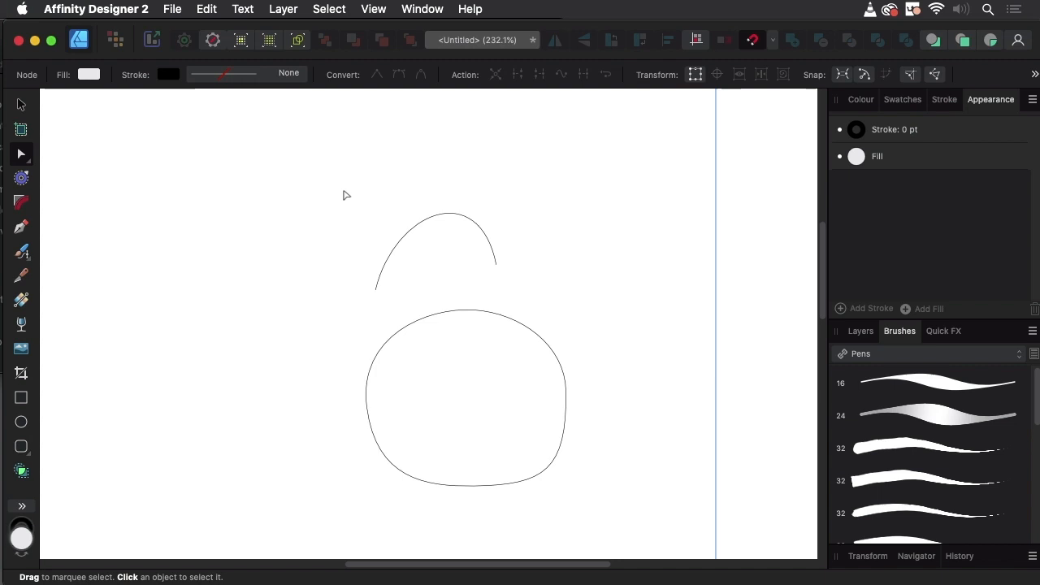
pyautogui.moveTo(342, 184)
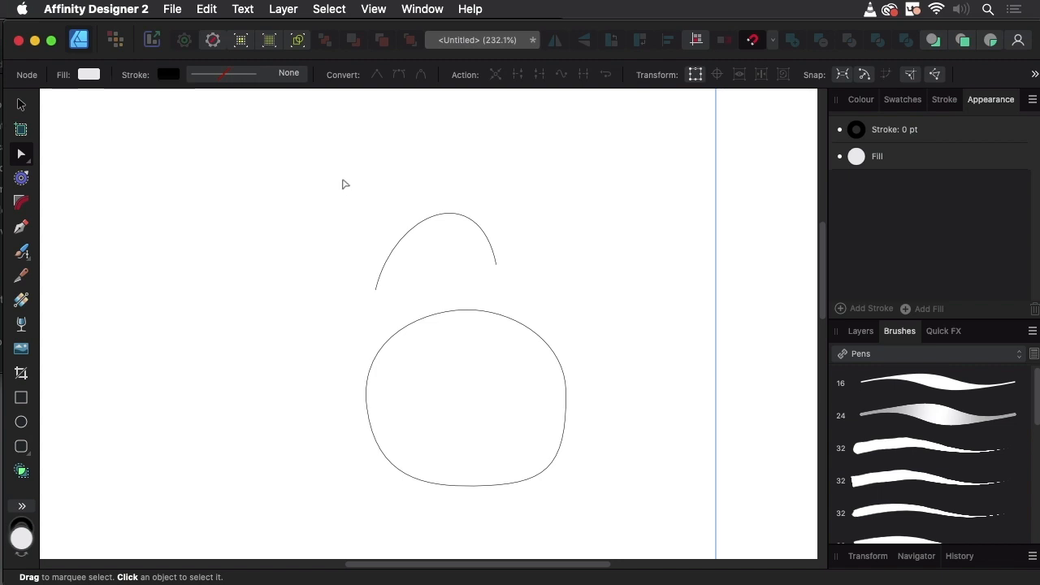
pyautogui.moveTo(179, 189)
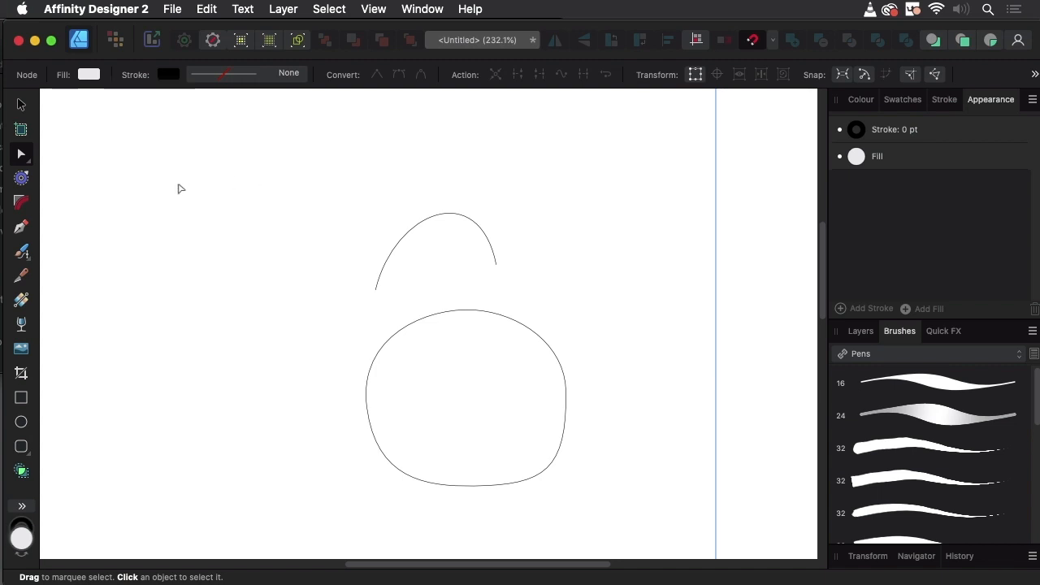
pyautogui.moveTo(152, 174)
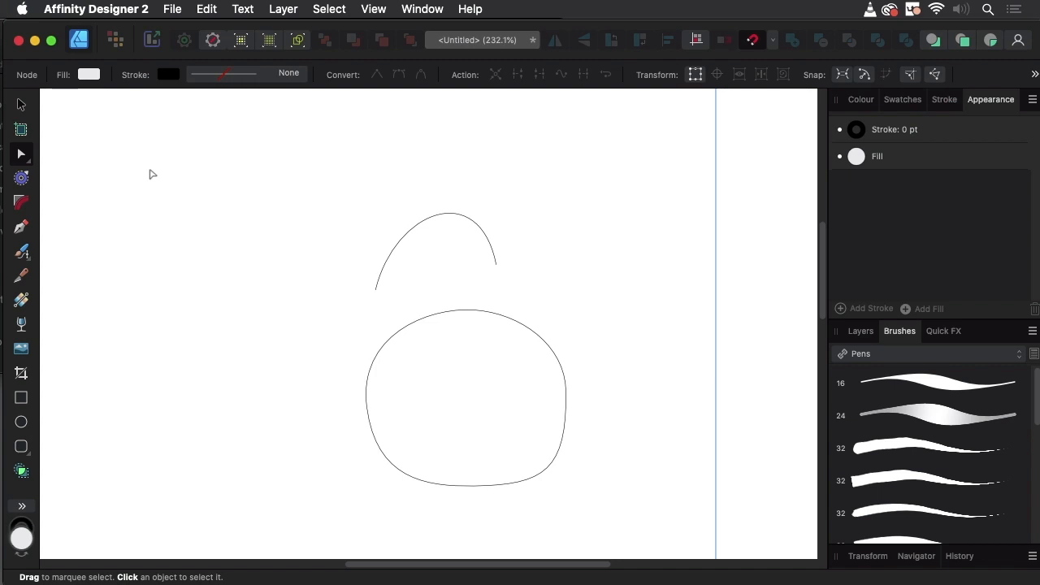
pyautogui.moveTo(154, 167)
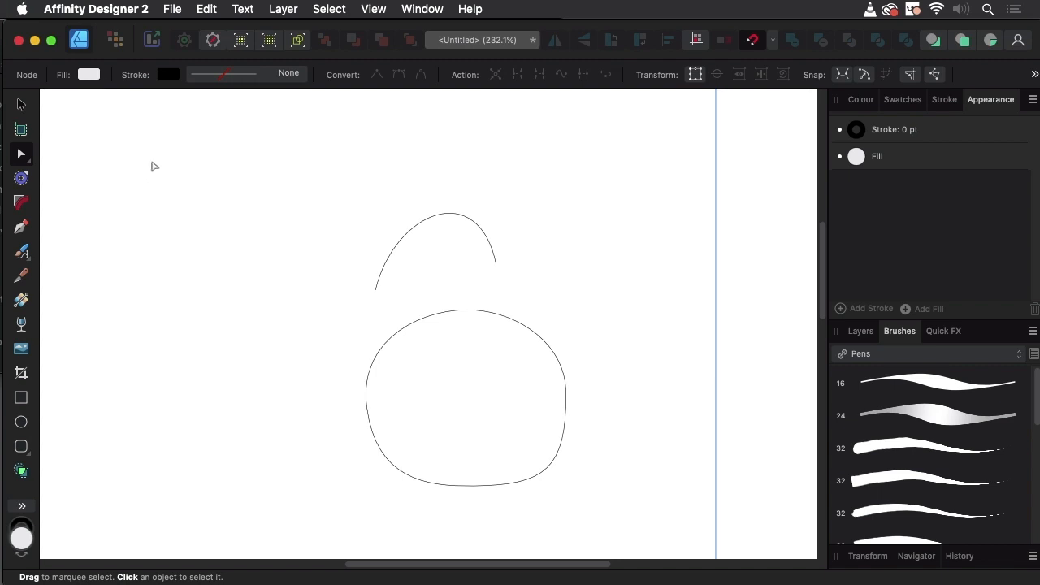
pyautogui.moveTo(25, 159)
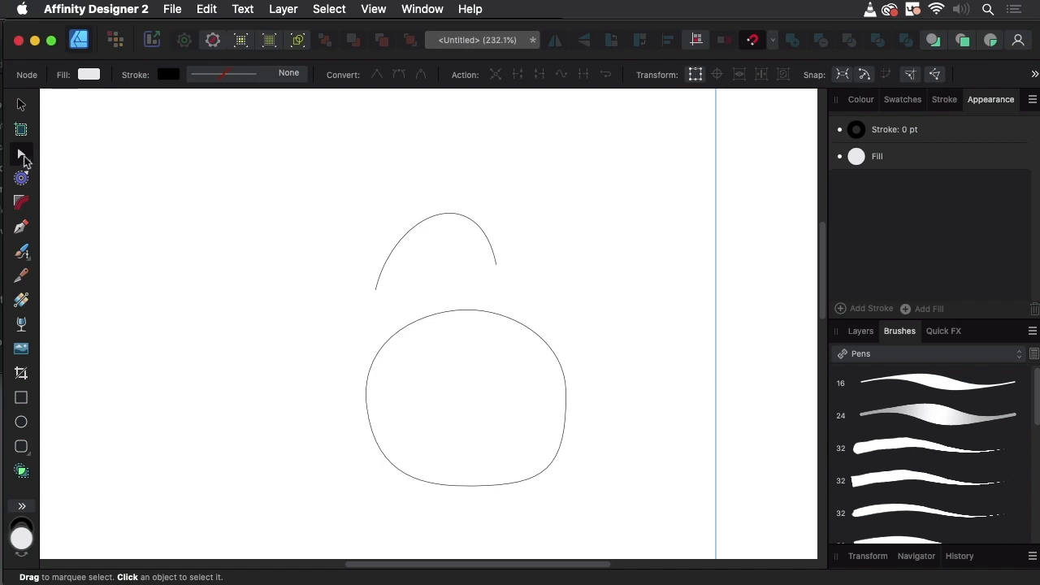
pyautogui.moveTo(21, 161)
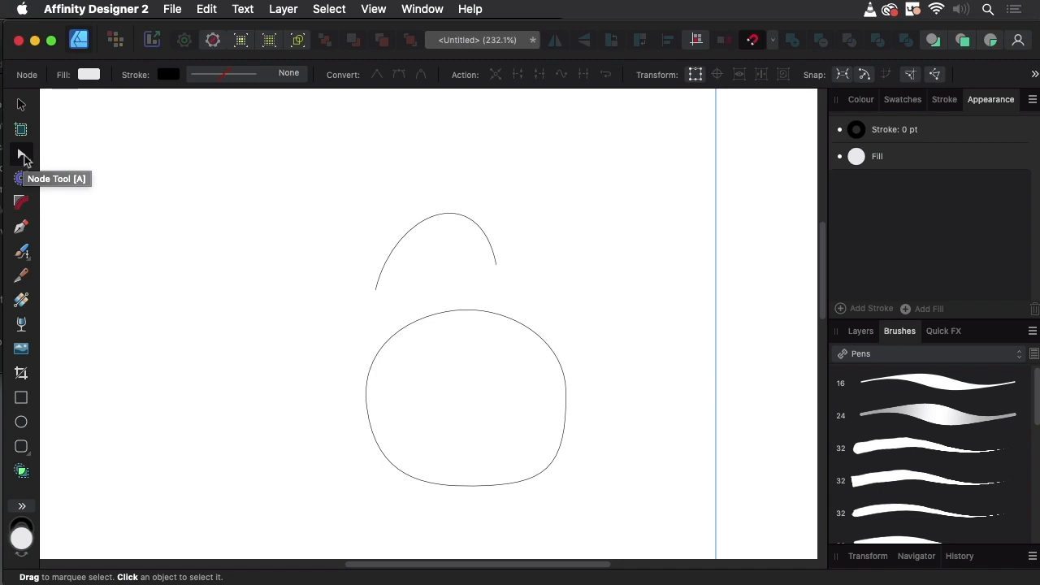
pyautogui.moveTo(512, 188)
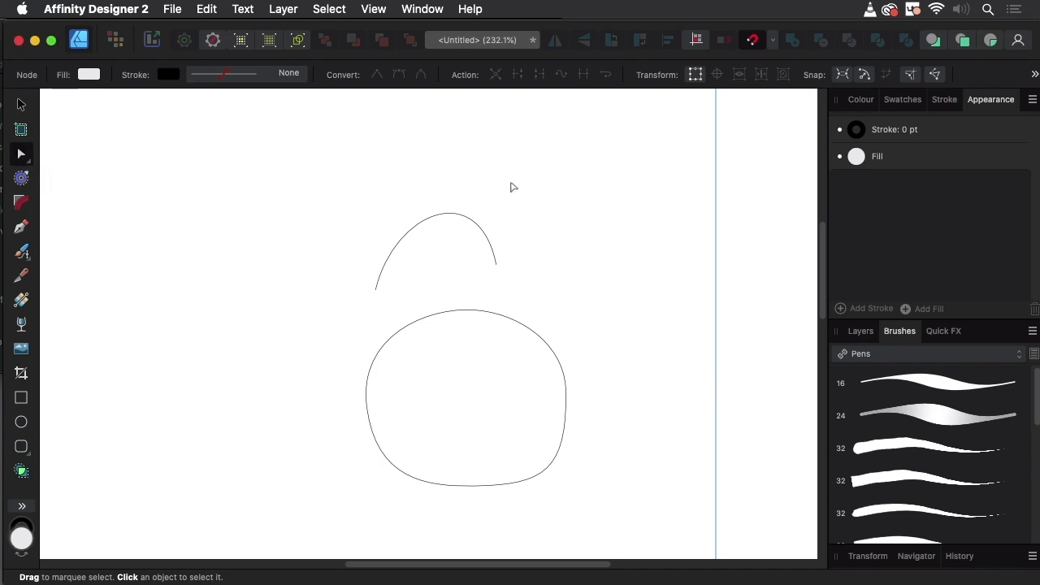
pyautogui.moveTo(703, 182)
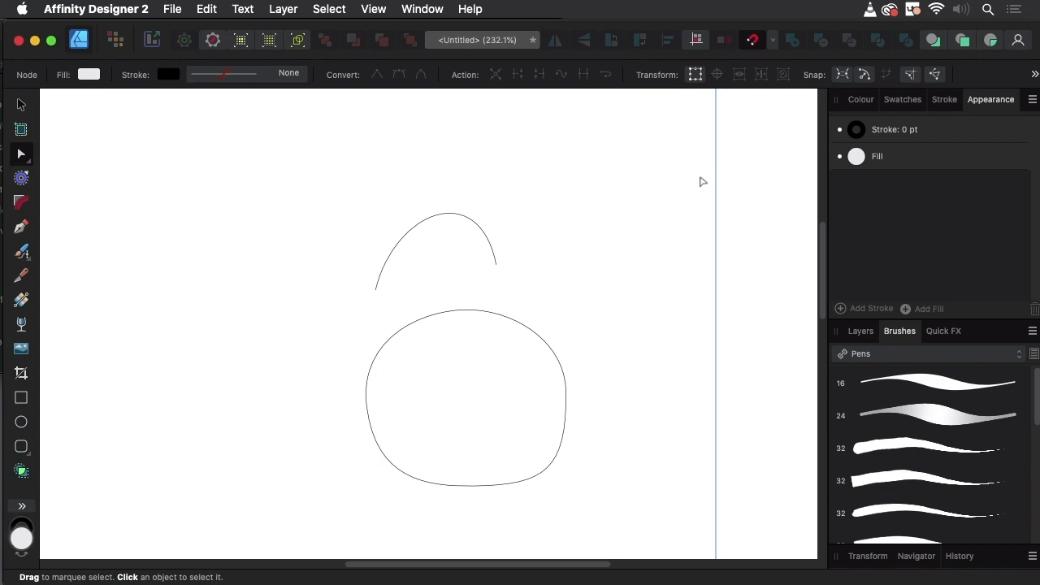
pyautogui.moveTo(771, 64)
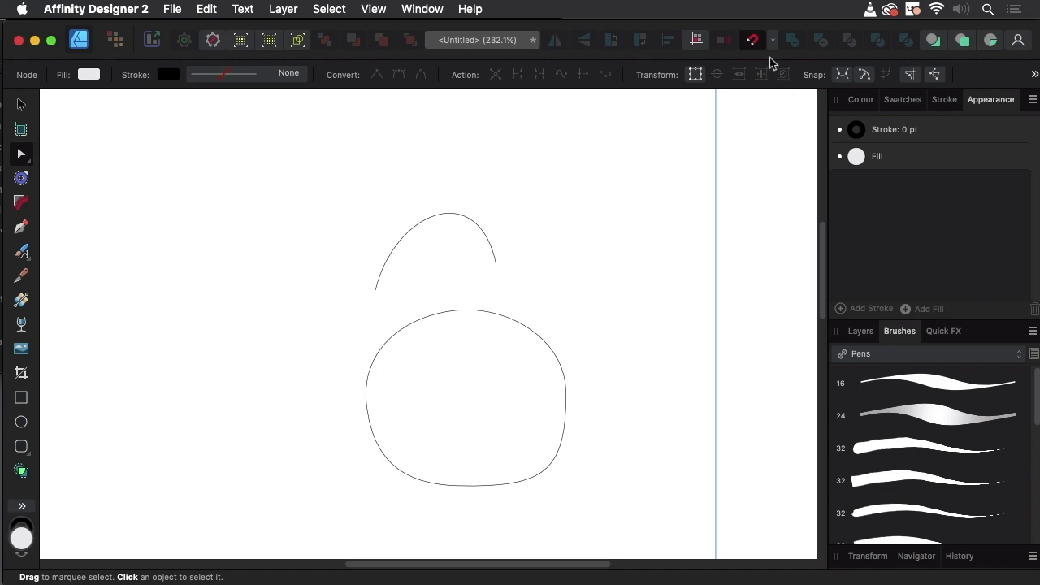
# Step: Open the snapping settings from the top toolbar
pyautogui.click(752, 40)
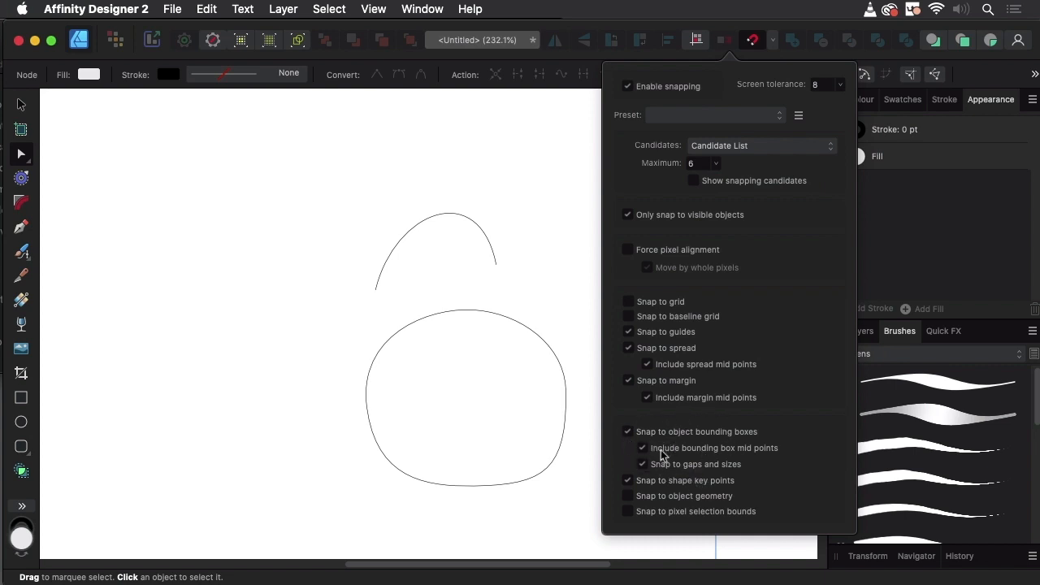
pyautogui.moveTo(744, 378)
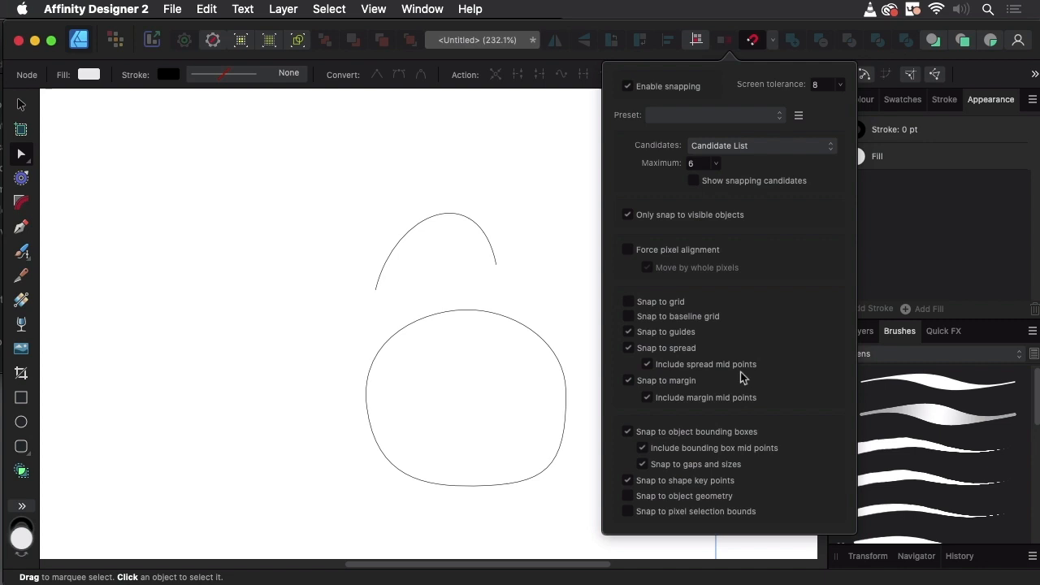
pyautogui.moveTo(748, 32)
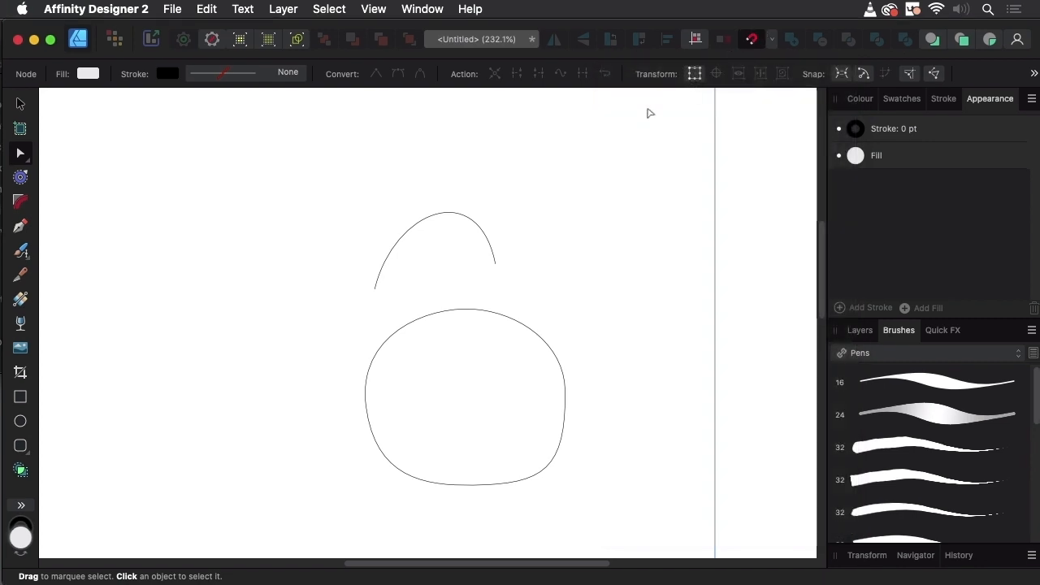
pyautogui.moveTo(278, 209)
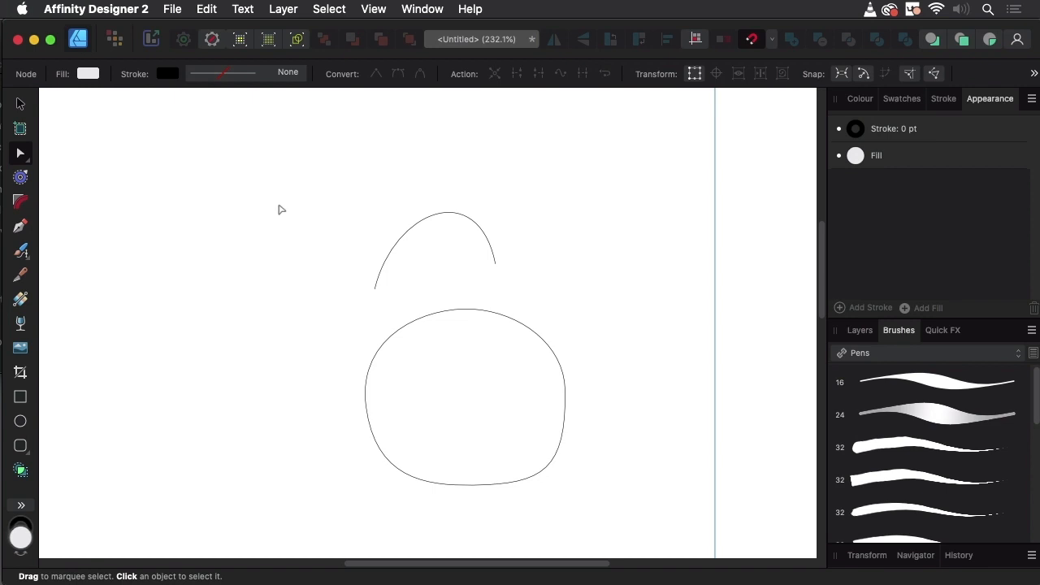
pyautogui.moveTo(309, 185)
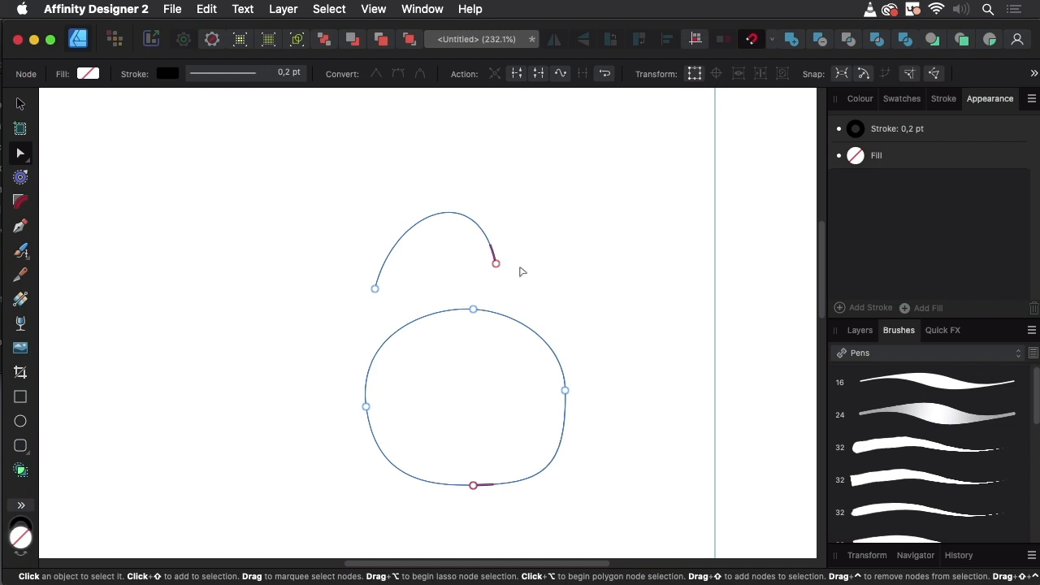
# Step: Select the arc's left end node
pyautogui.click(374, 289)
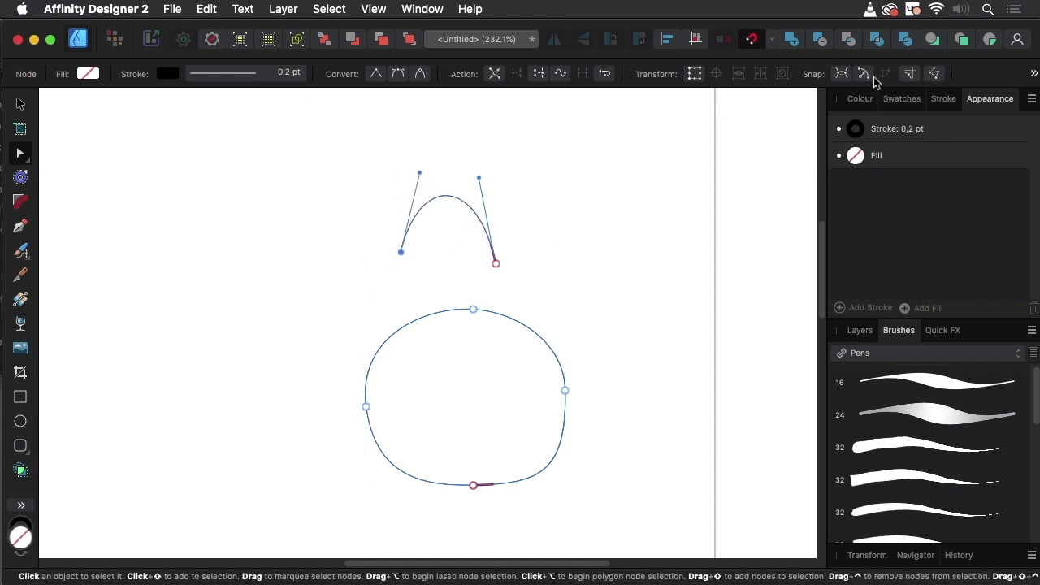
pyautogui.moveTo(887, 74)
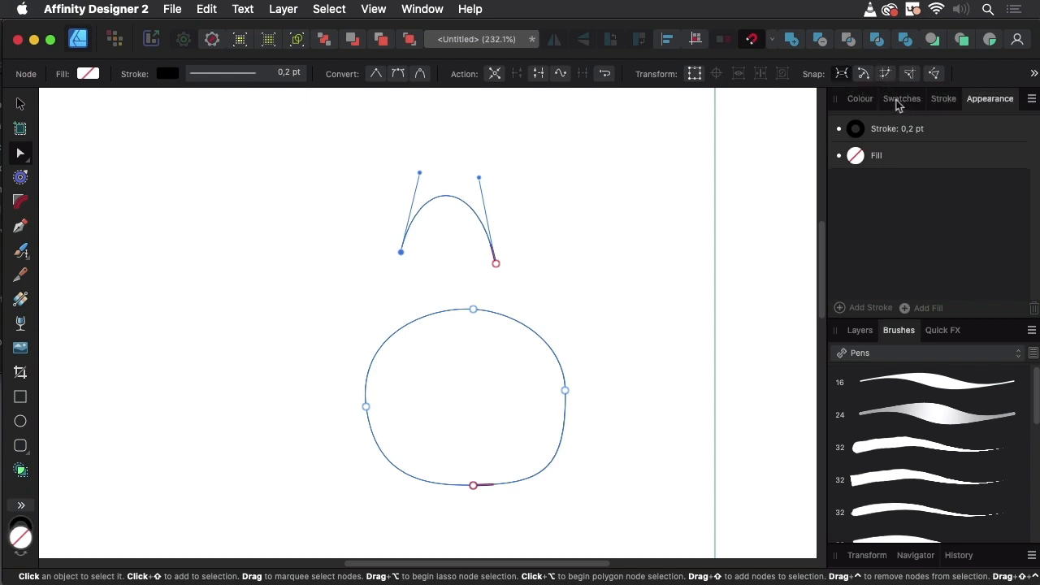
pyautogui.moveTo(842, 74)
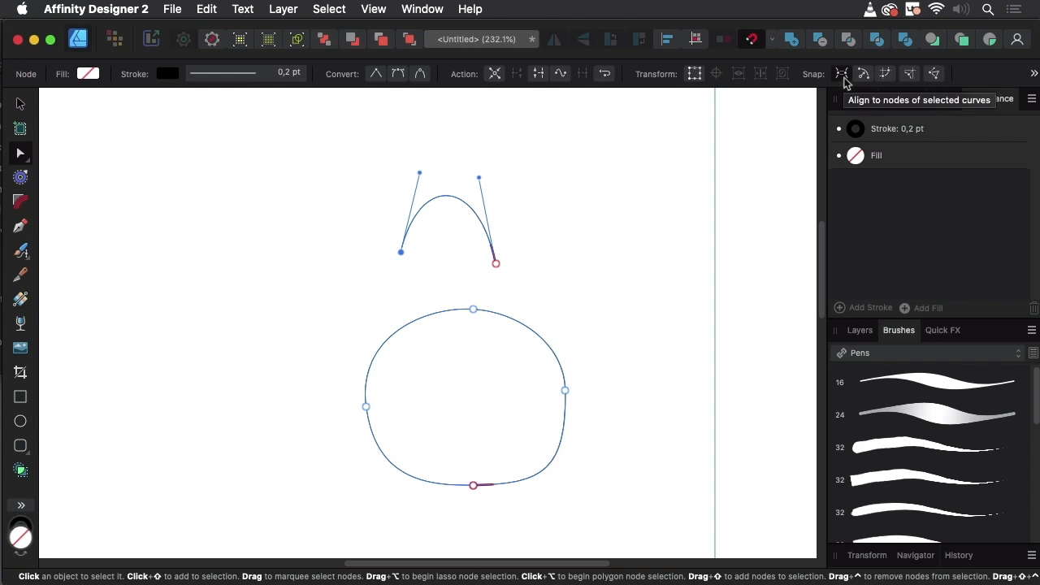
pyautogui.moveTo(300, 410)
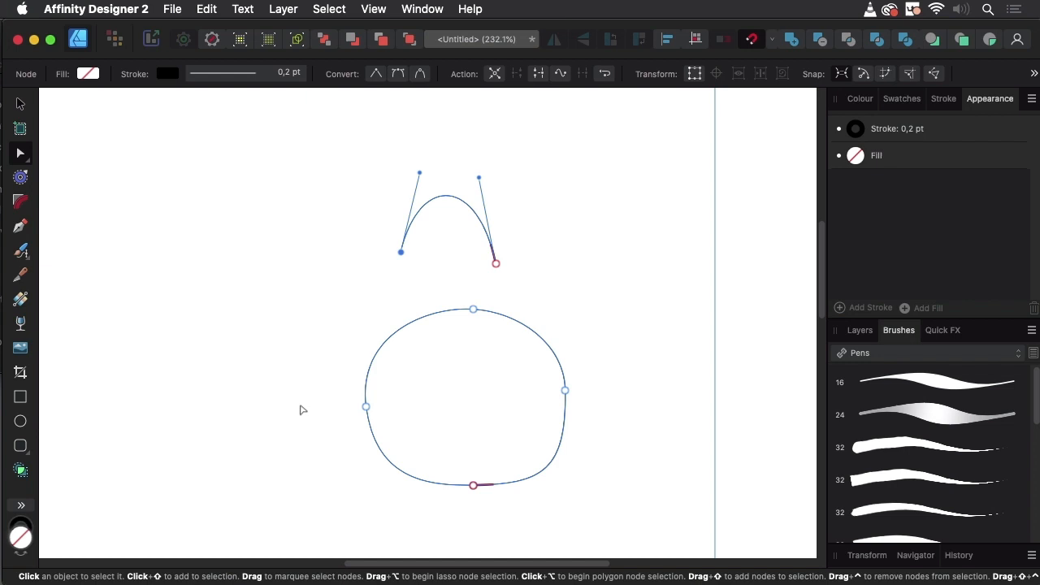
pyautogui.moveTo(497, 241)
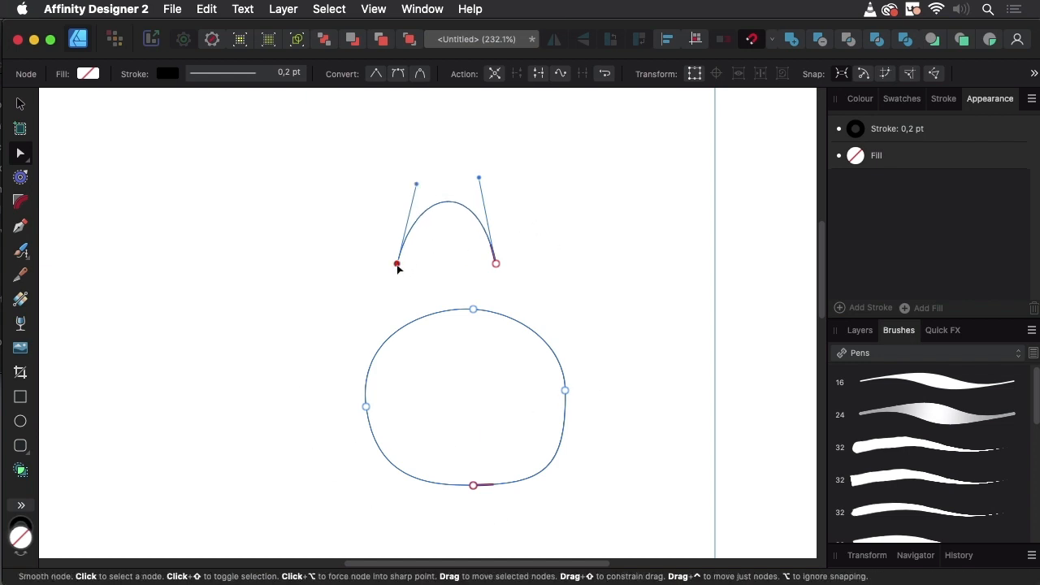
pyautogui.moveTo(397, 264); pyautogui.dragTo(379, 309)
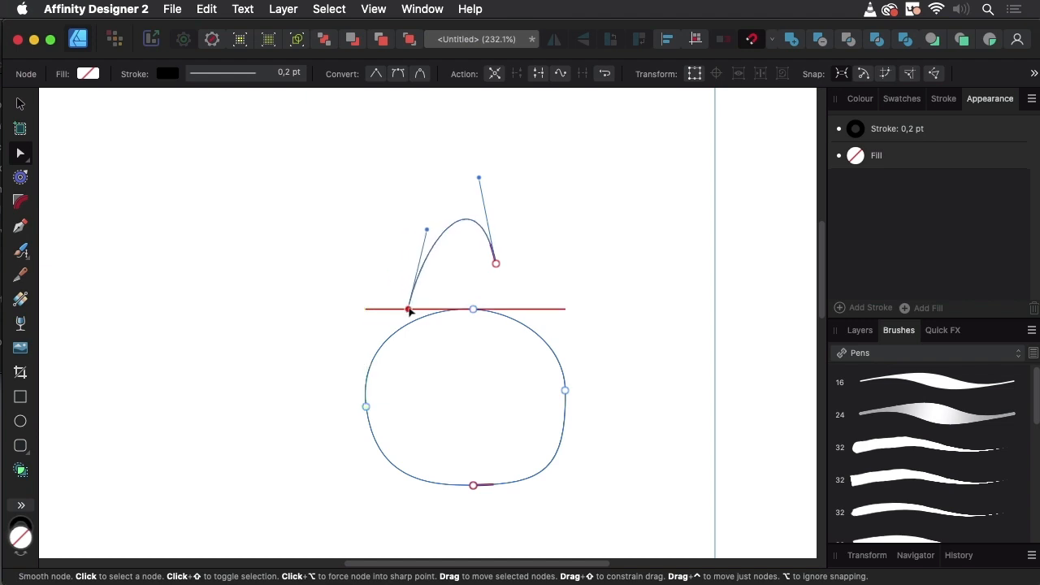
pyautogui.moveTo(410, 310); pyautogui.dragTo(380, 309)
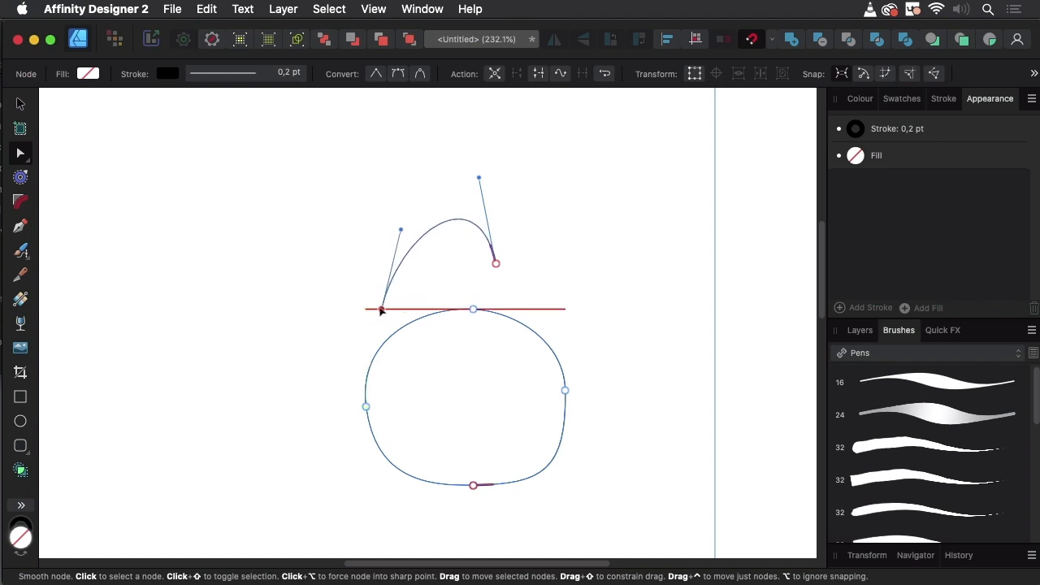
pyautogui.moveTo(382, 308); pyautogui.dragTo(366, 311)
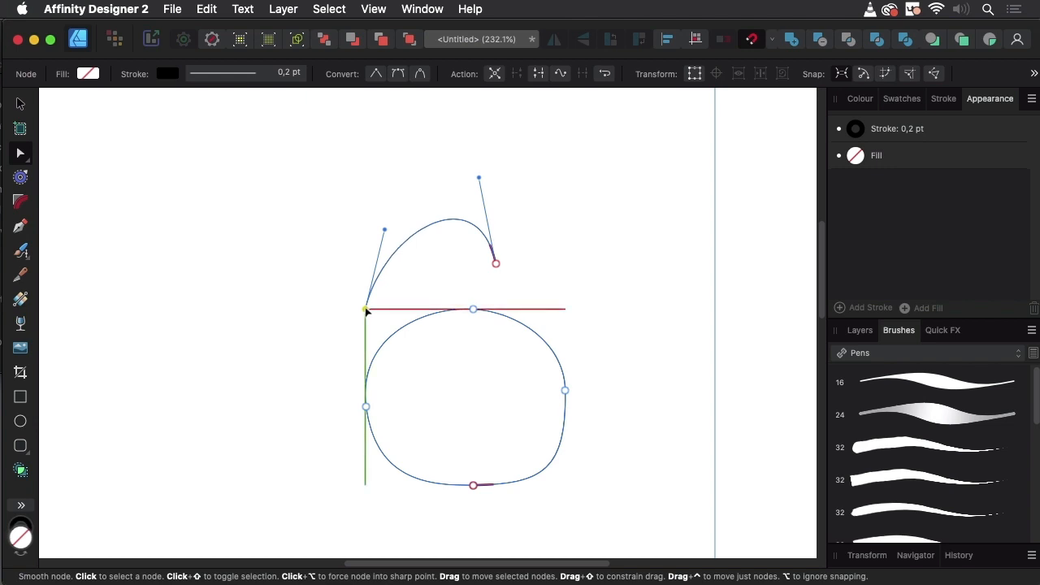
pyautogui.moveTo(365, 311); pyautogui.dragTo(365, 276)
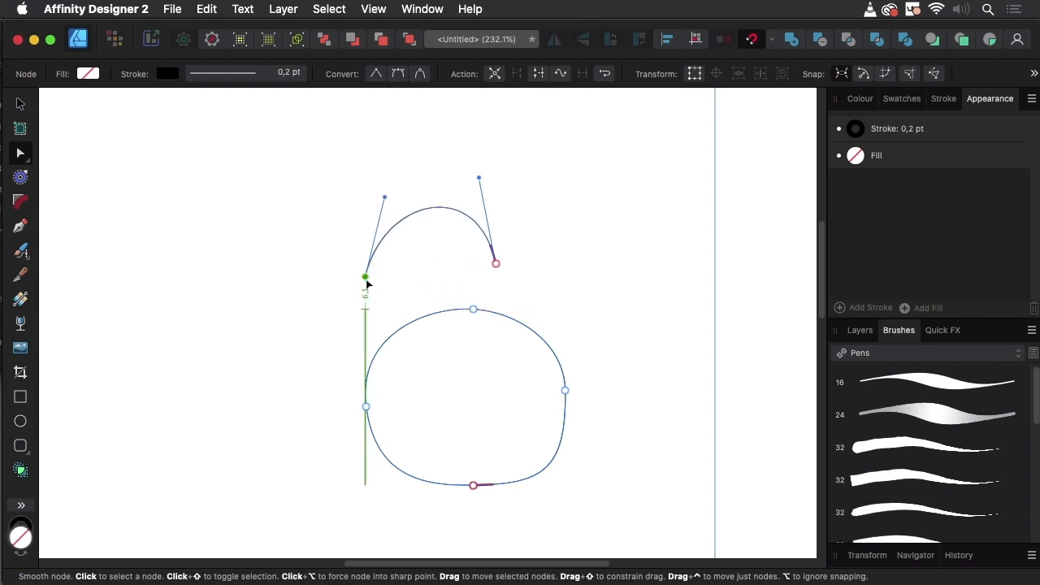
pyautogui.moveTo(365, 277); pyautogui.dragTo(366, 264)
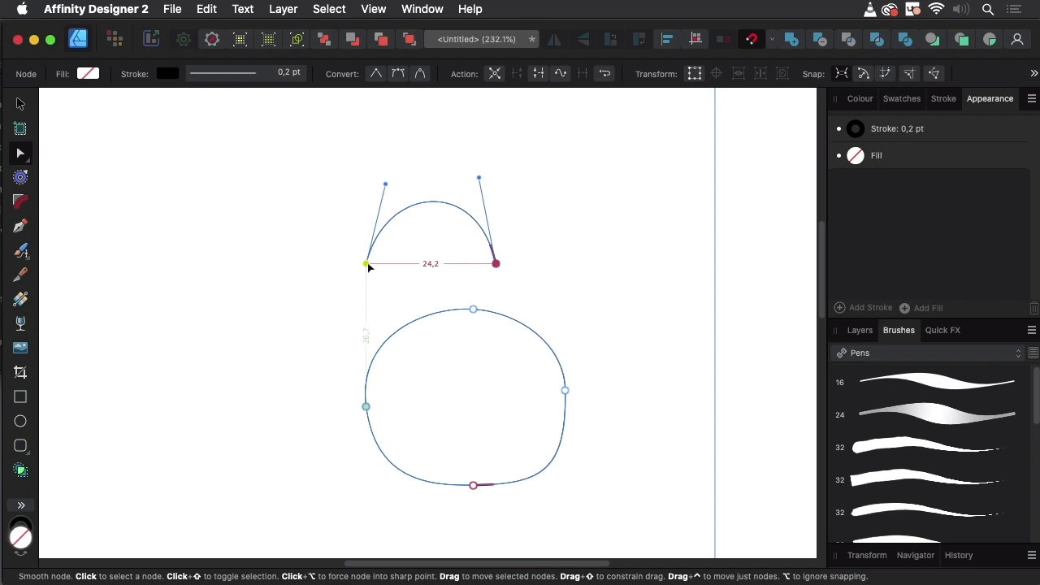
pyautogui.moveTo(496, 262); pyautogui.dragTo(474, 308)
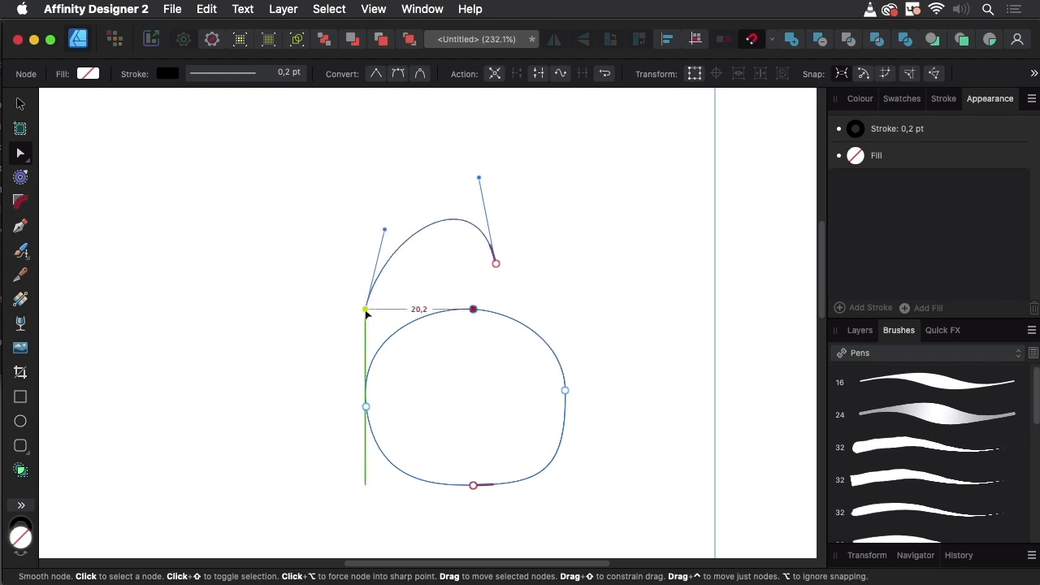
pyautogui.moveTo(365, 309); pyautogui.dragTo(449, 388)
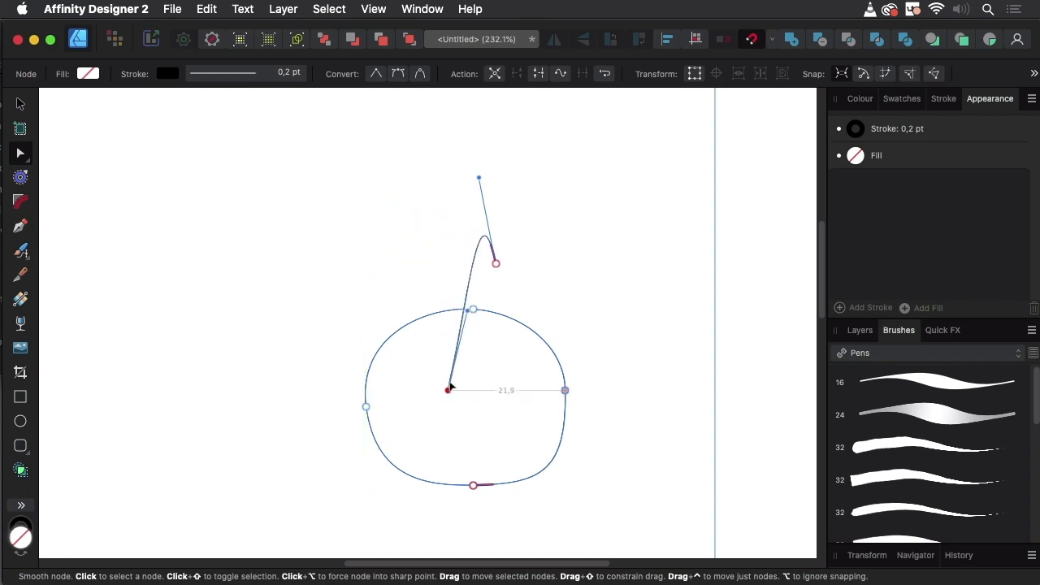
pyautogui.moveTo(450, 388); pyautogui.dragTo(464, 371)
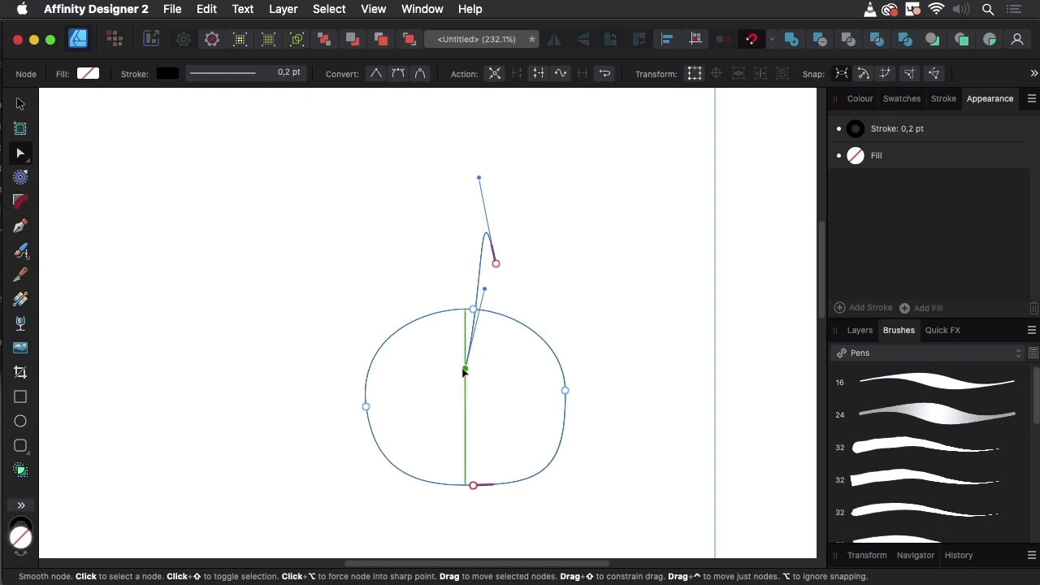
pyautogui.moveTo(465, 371); pyautogui.dragTo(366, 278)
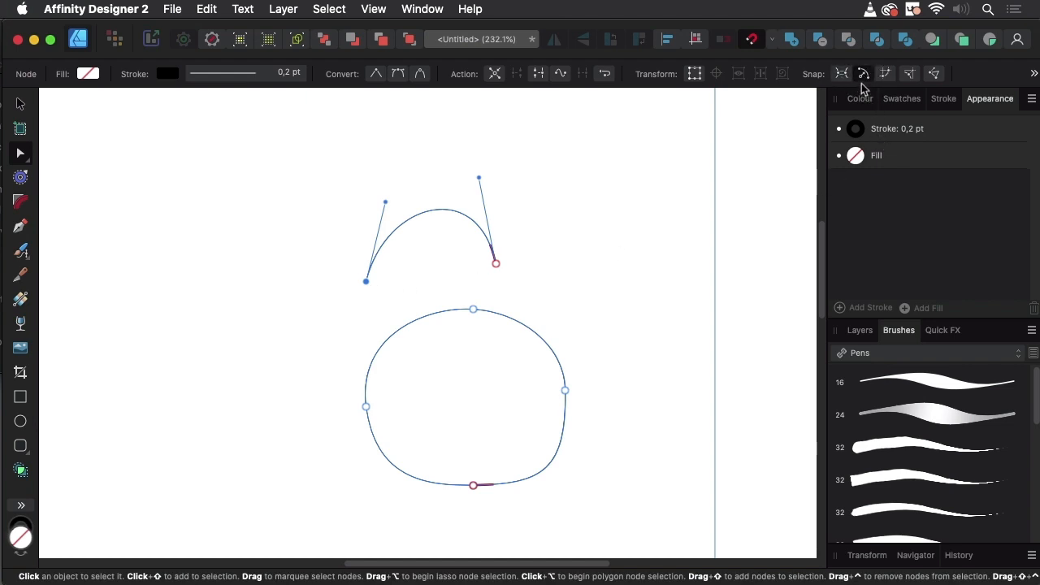
pyautogui.moveTo(863, 74)
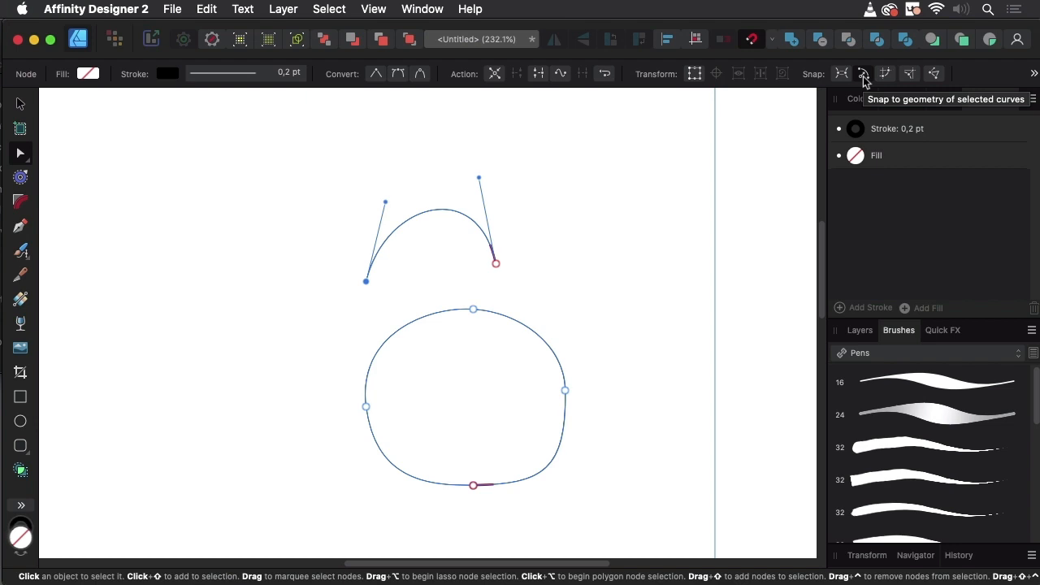
pyautogui.moveTo(370, 290)
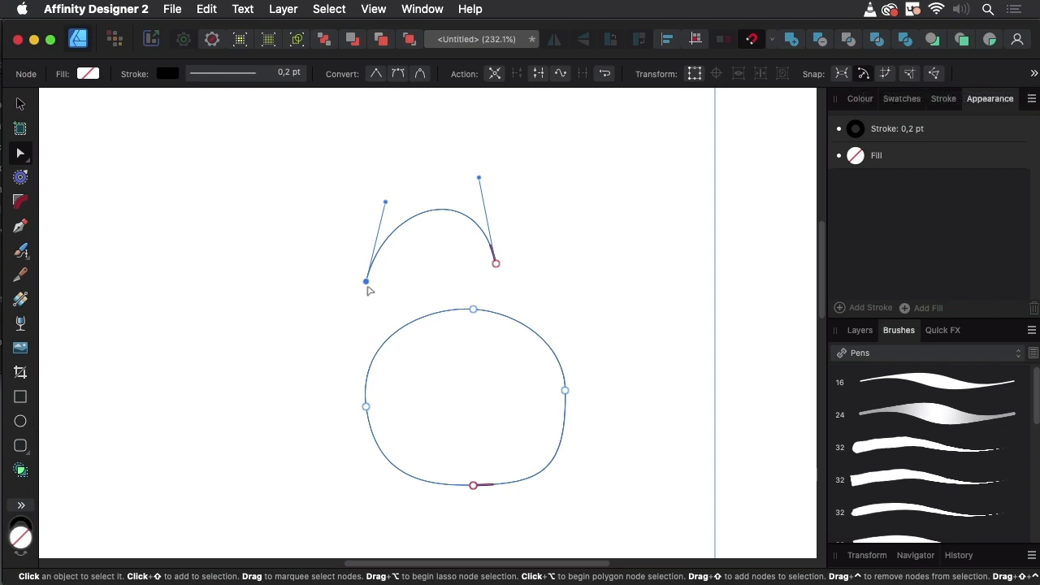
# Step: Drag the arc's left endpoint along the circle's outline, snapping to its edge and left node
pyautogui.moveTo(366, 281); pyautogui.dragTo(392, 325)
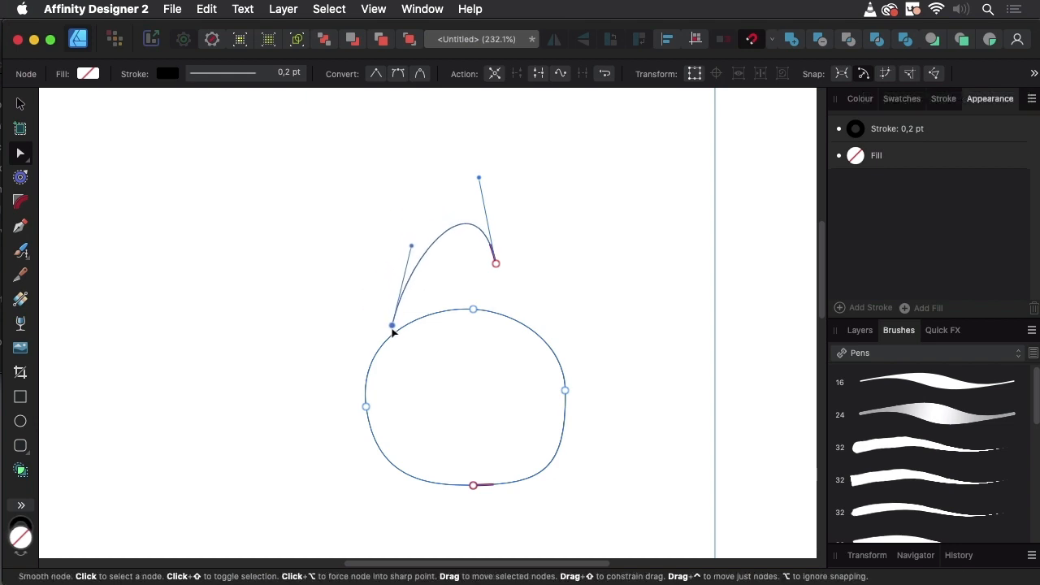
pyautogui.moveTo(392, 325); pyautogui.dragTo(365, 381)
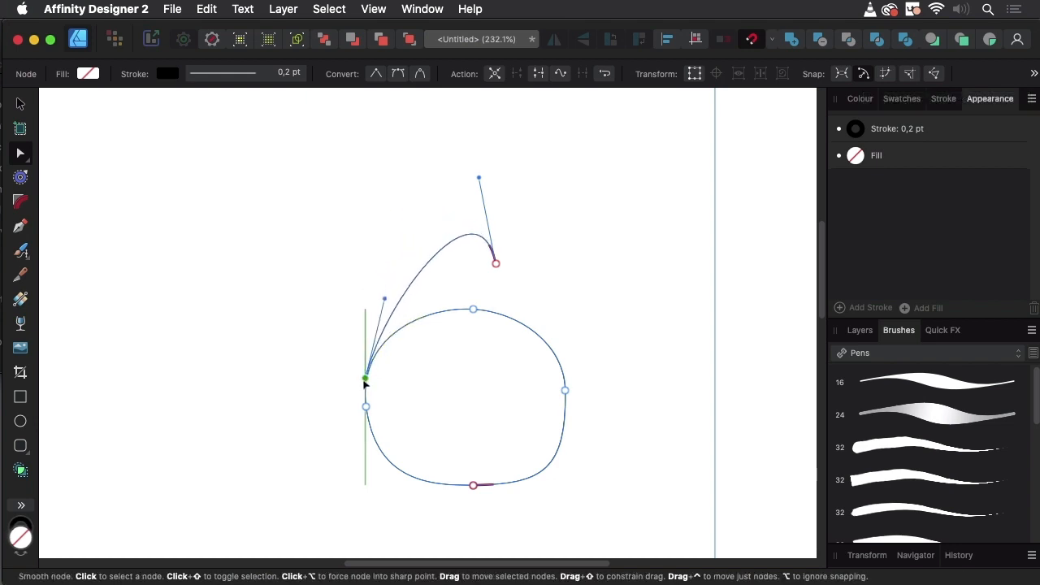
pyautogui.moveTo(364, 380); pyautogui.dragTo(431, 317)
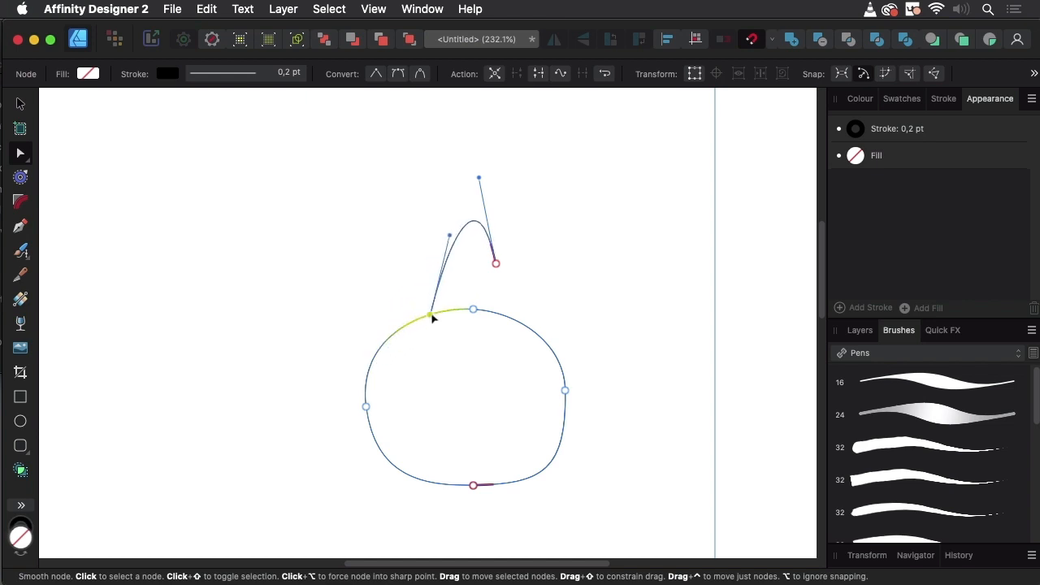
pyautogui.moveTo(432, 317); pyautogui.dragTo(536, 333)
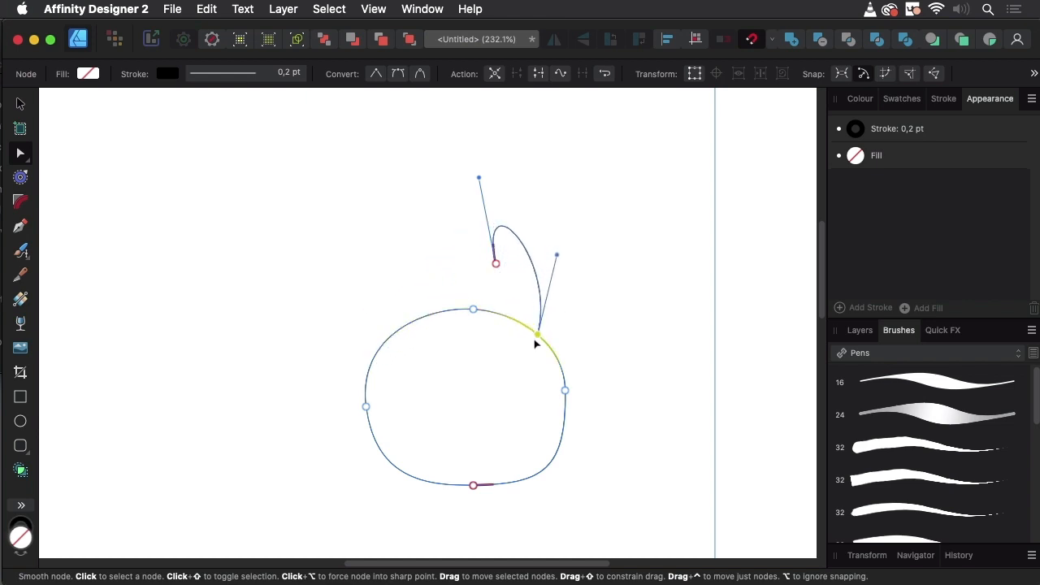
pyautogui.moveTo(536, 333); pyautogui.dragTo(375, 333)
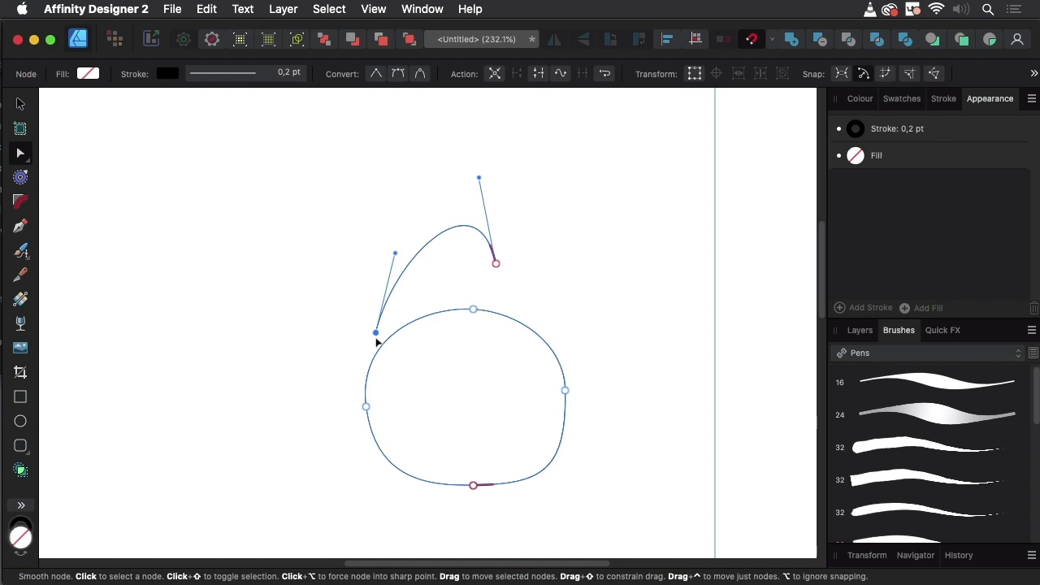
pyautogui.moveTo(376, 331); pyautogui.dragTo(365, 274)
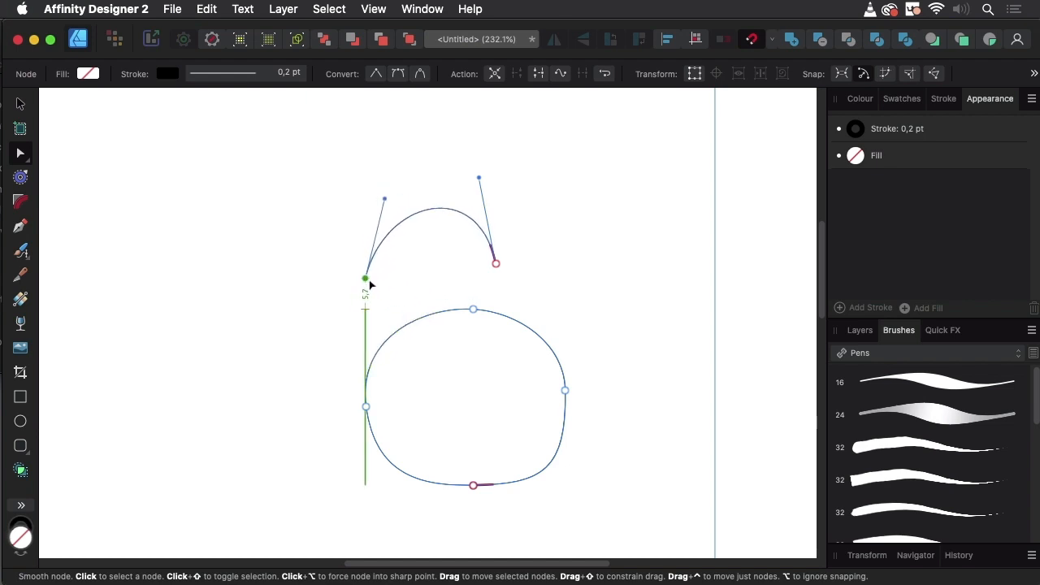
pyautogui.moveTo(365, 279); pyautogui.dragTo(365, 345)
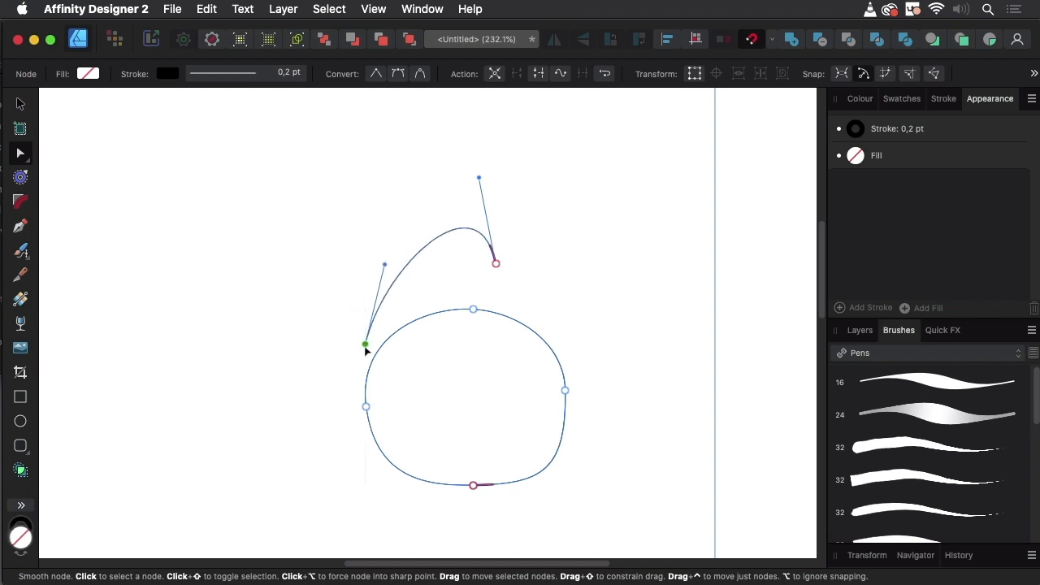
pyautogui.moveTo(365, 346); pyautogui.dragTo(378, 268)
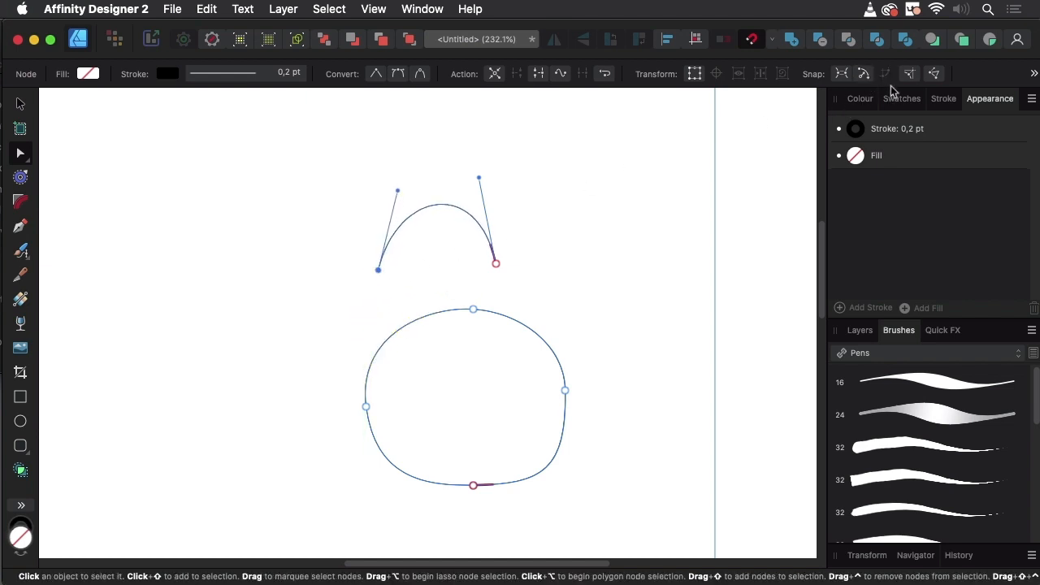
pyautogui.moveTo(886, 73)
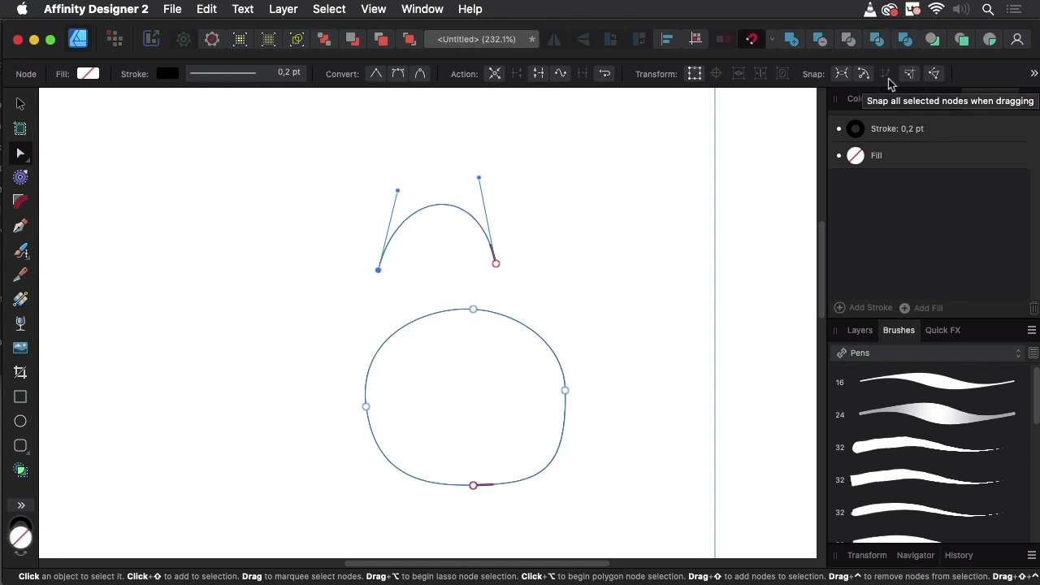
pyautogui.moveTo(385, 281)
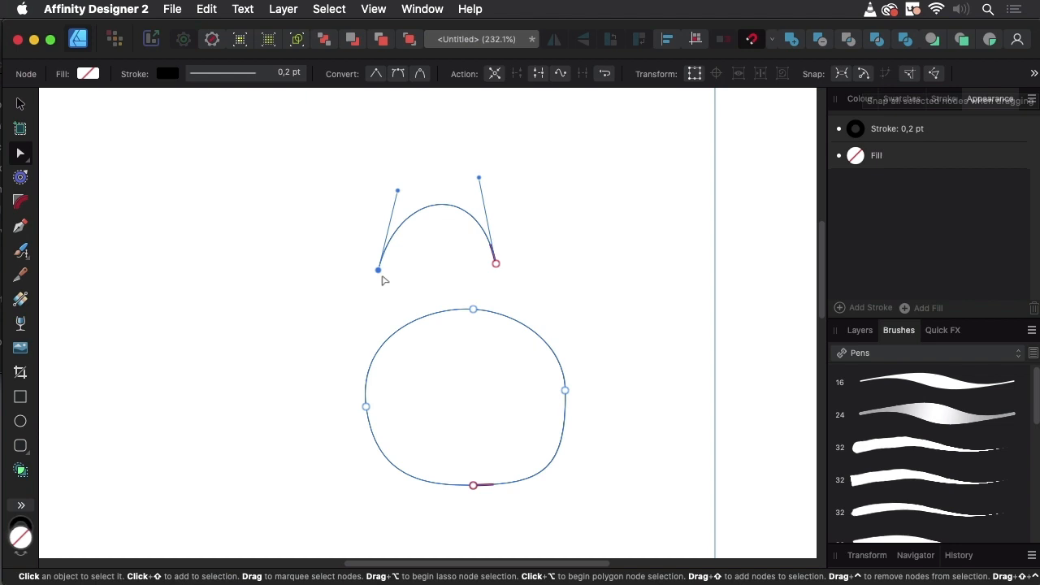
# Step: Drag the arc's endpoint onto the circle's upper left, then back above the circle
pyautogui.moveTo(378, 270); pyautogui.dragTo(390, 329)
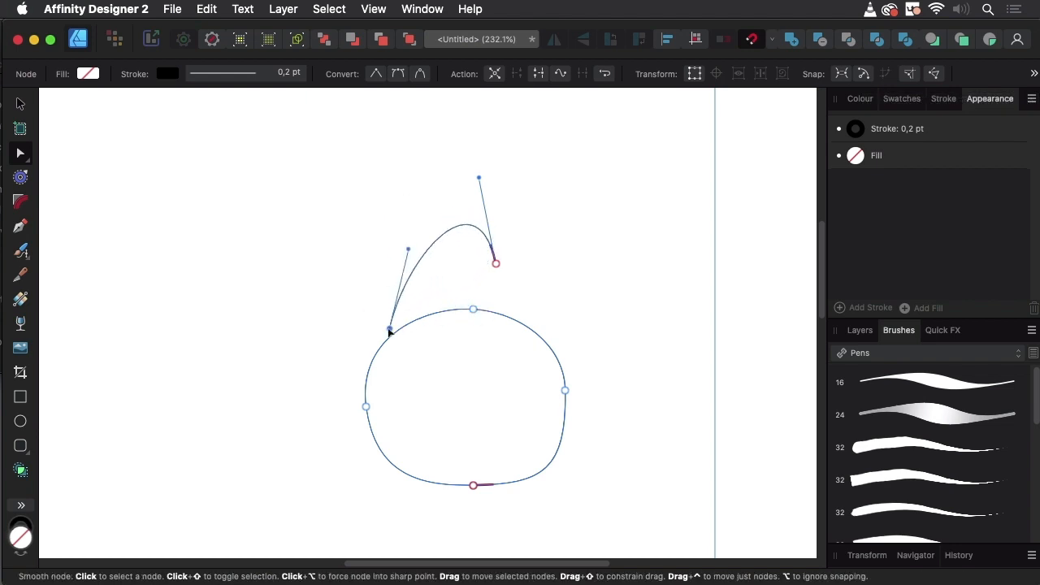
pyautogui.moveTo(390, 329); pyautogui.dragTo(366, 252)
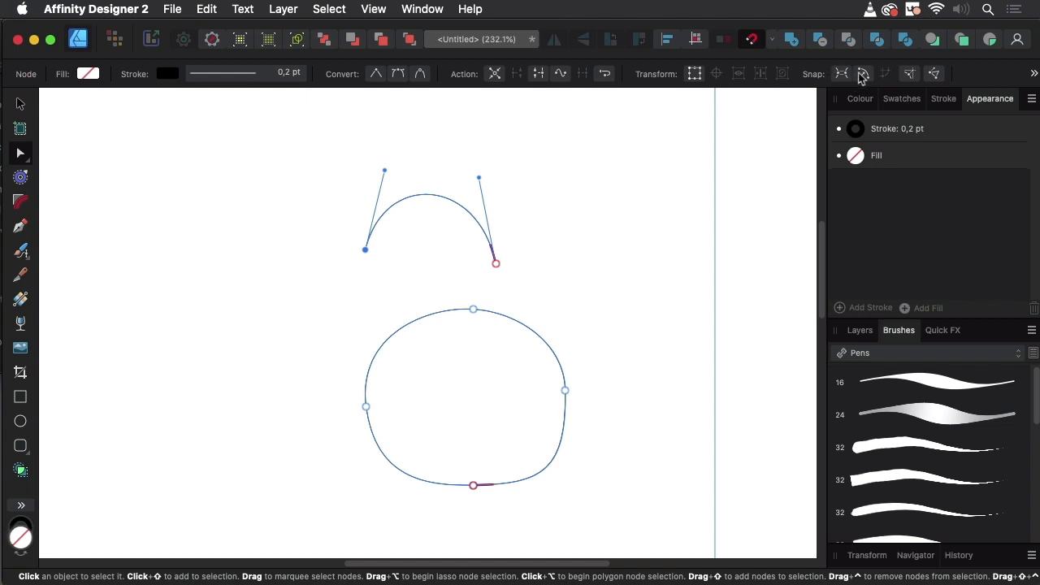
pyautogui.moveTo(881, 83)
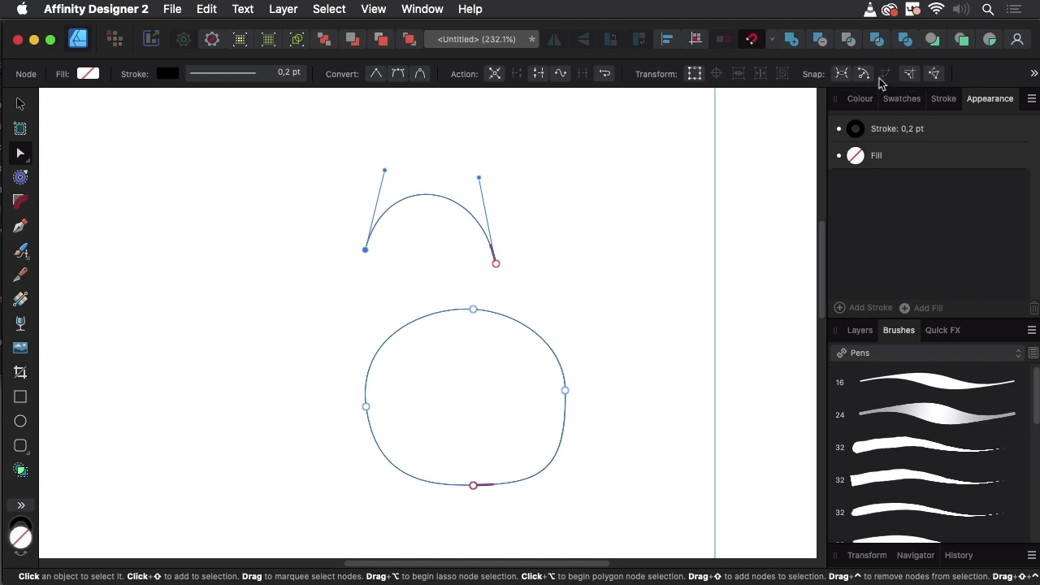
pyautogui.moveTo(915, 95)
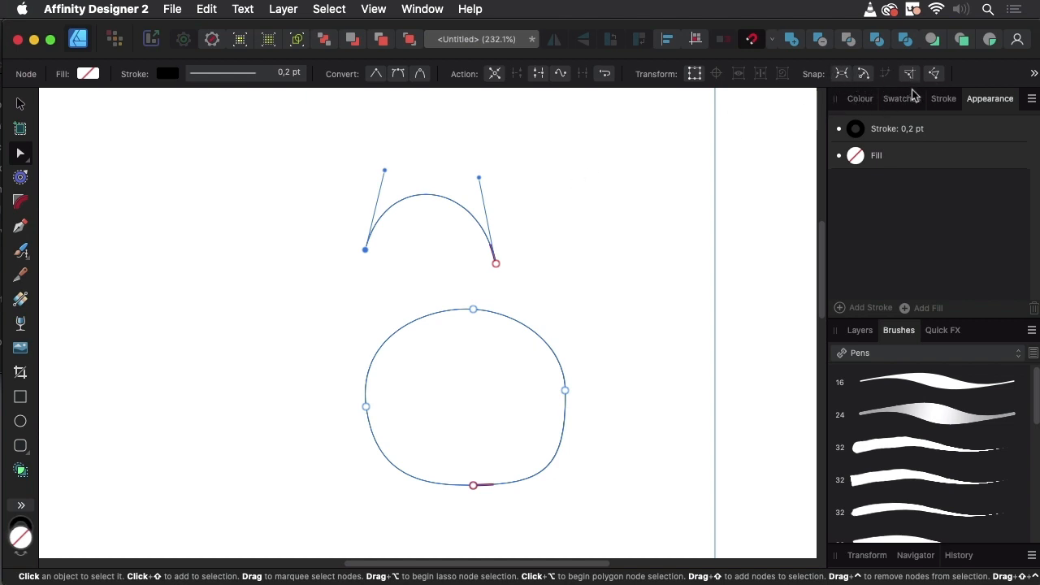
pyautogui.moveTo(910, 74)
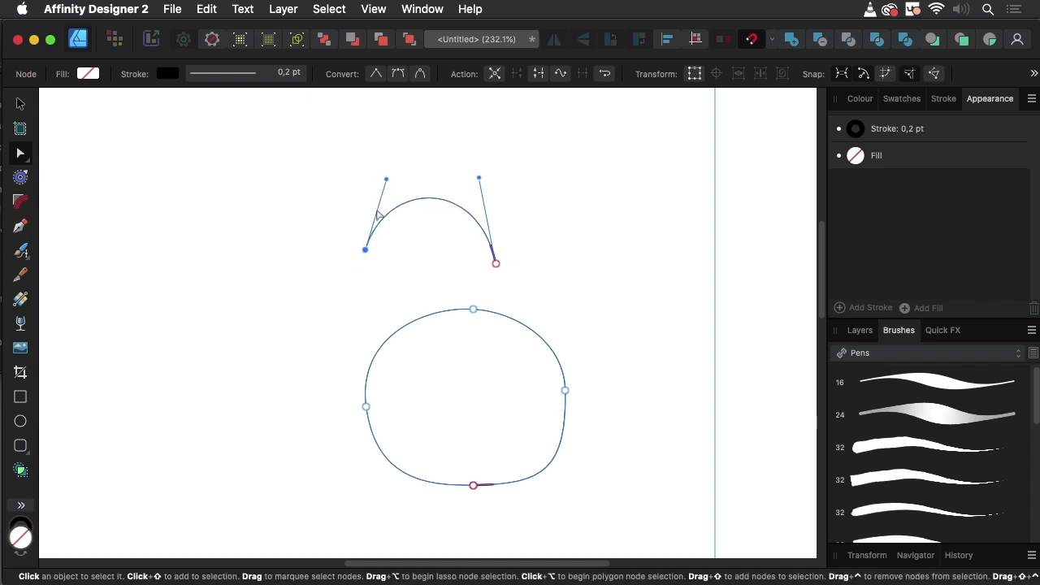
pyautogui.moveTo(918, 93)
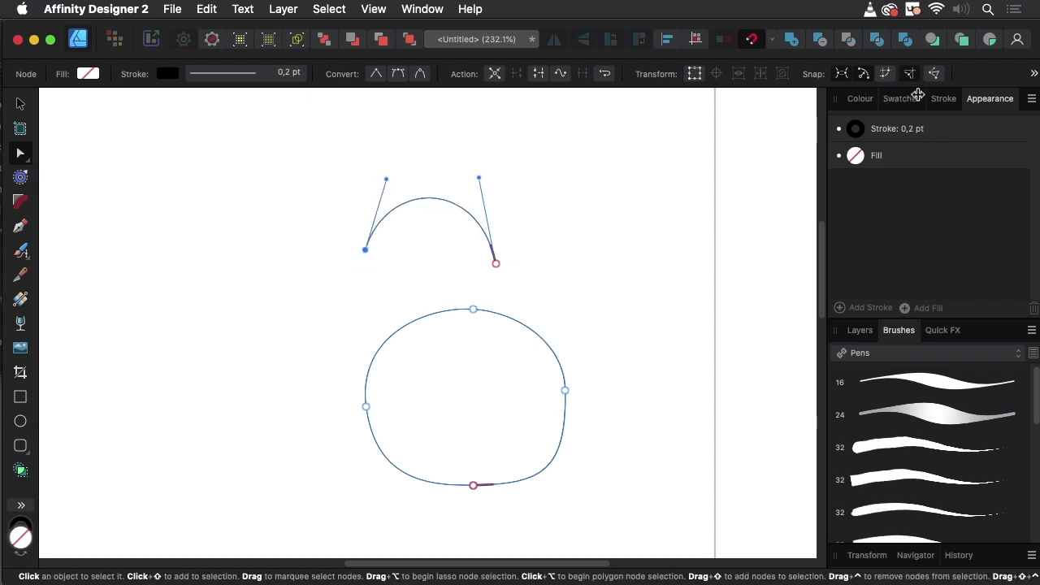
pyautogui.moveTo(429, 173)
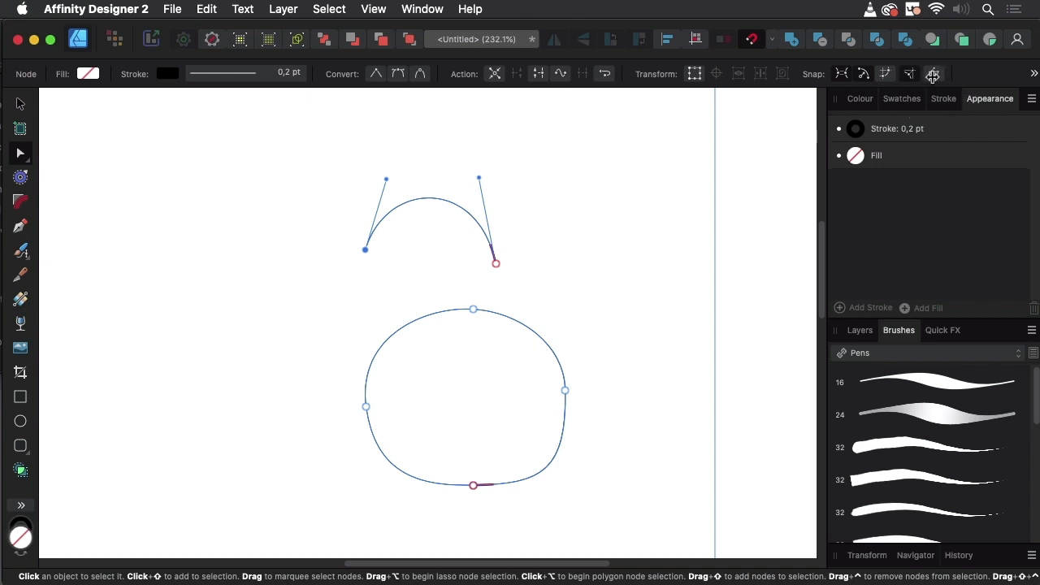
pyautogui.moveTo(932, 74)
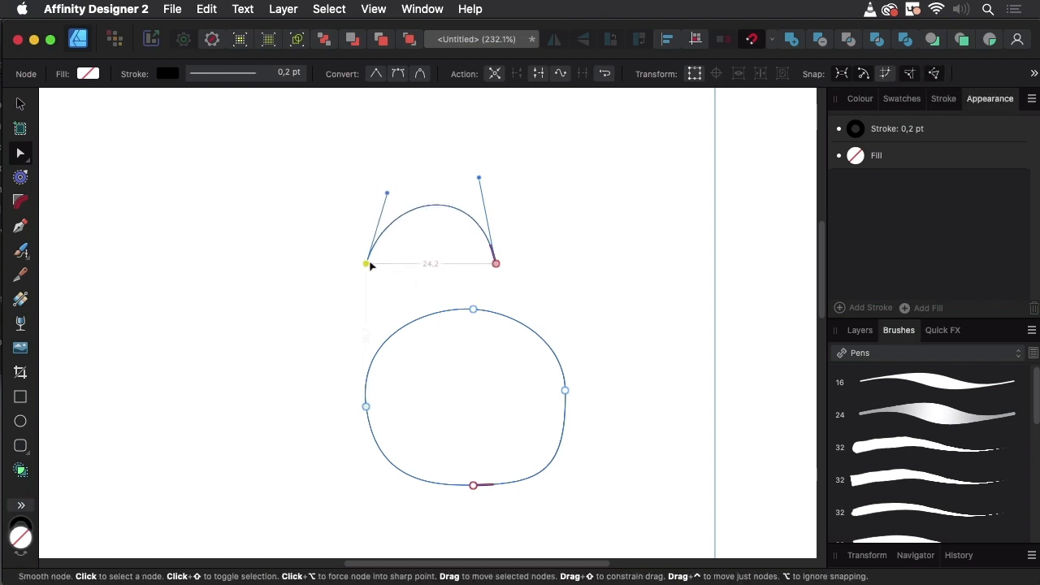
# Step: Align the arc's left endpoint with its right endpoint and tilt its curve handle
pyautogui.moveTo(366, 263); pyautogui.dragTo(437, 258)
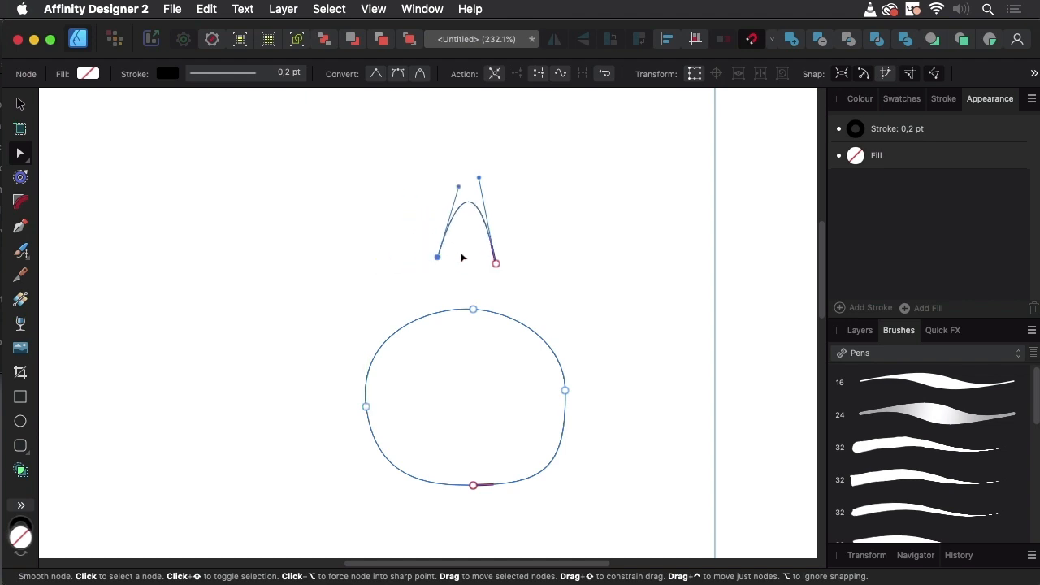
pyautogui.moveTo(436, 257); pyautogui.dragTo(358, 263)
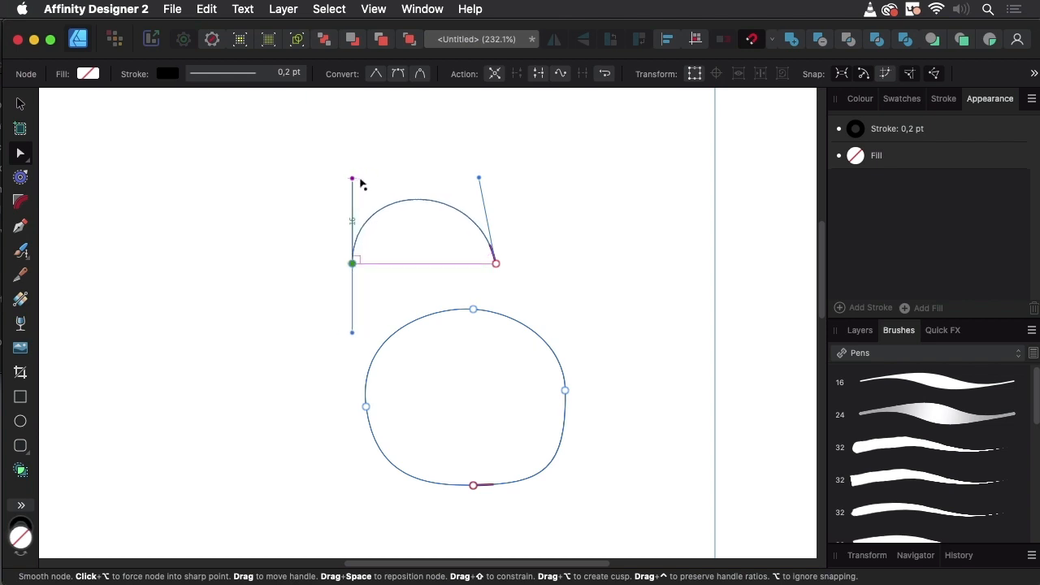
pyautogui.moveTo(352, 179); pyautogui.dragTo(367, 181)
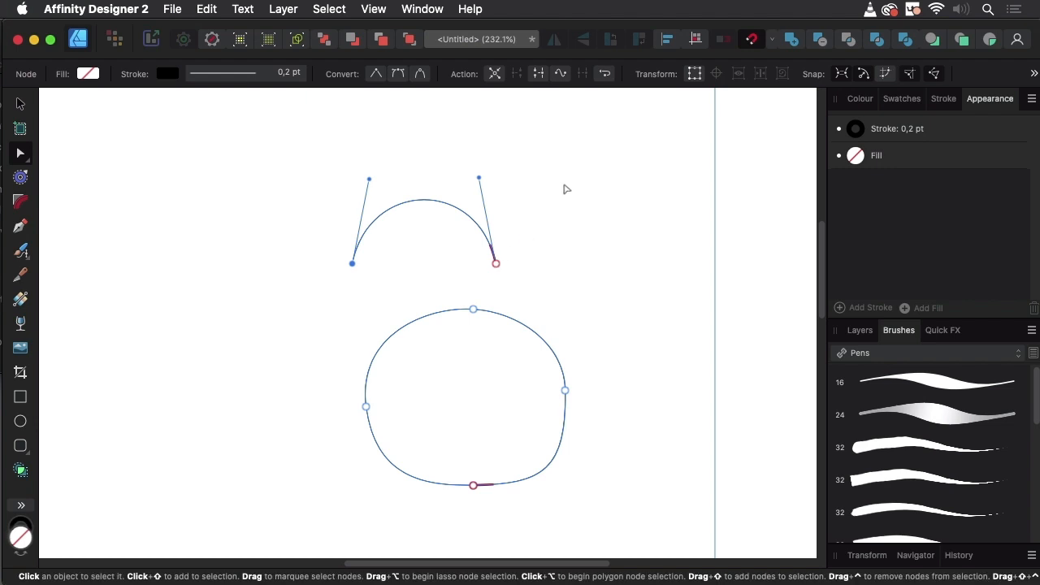
pyautogui.moveTo(827, 69)
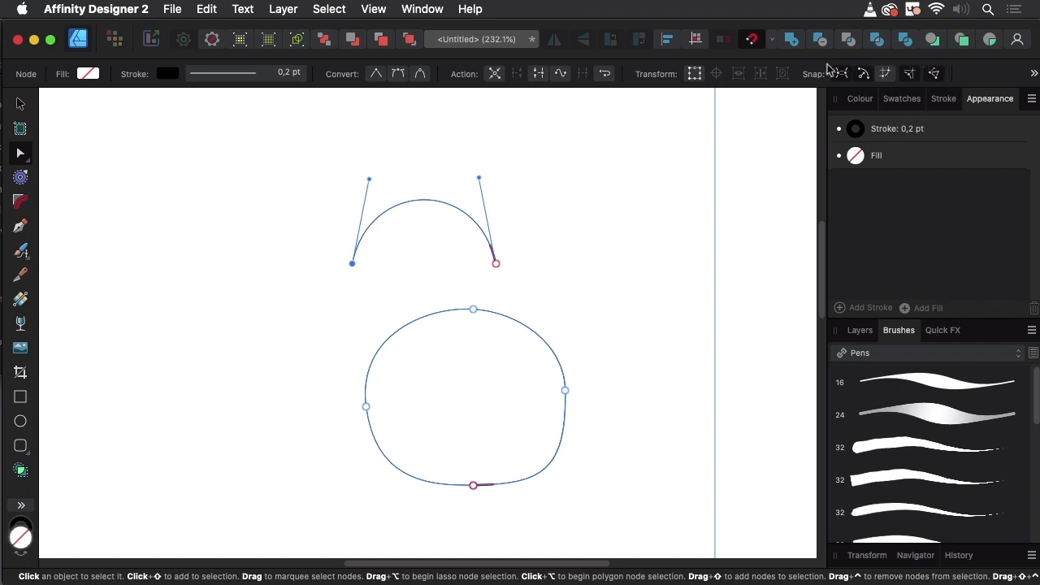
pyautogui.moveTo(805, 132)
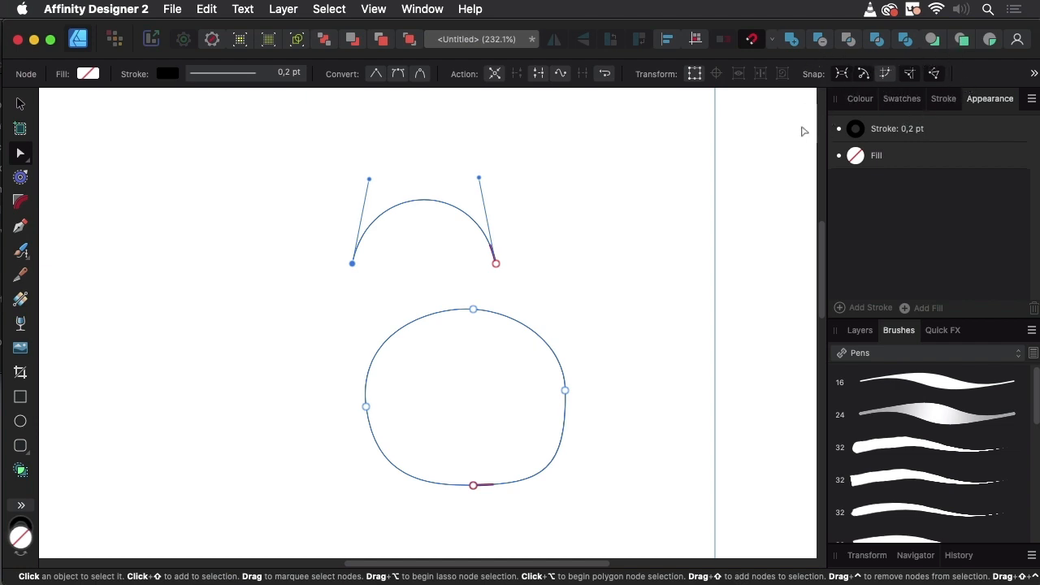